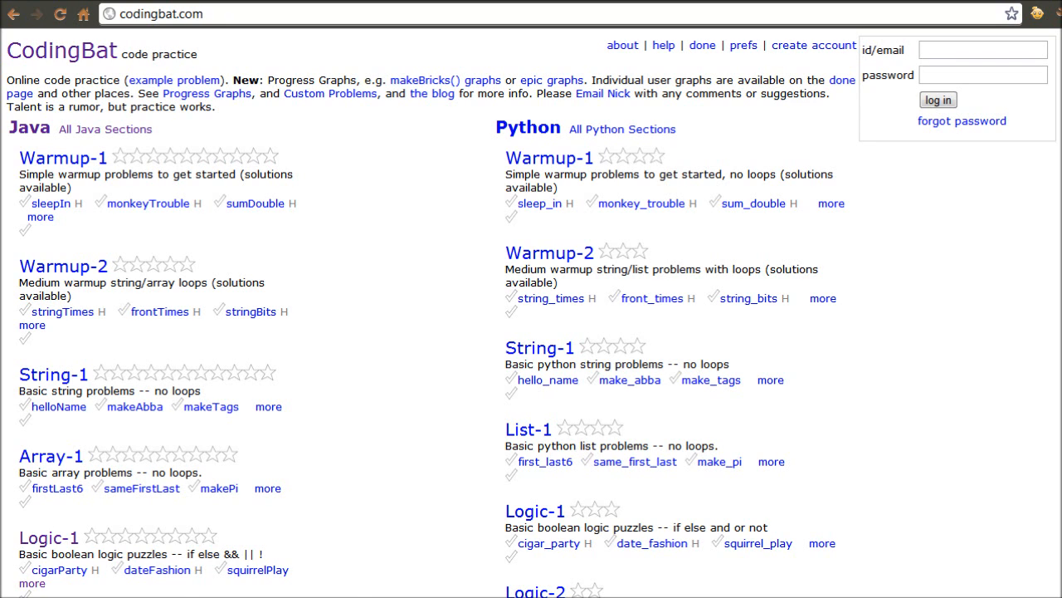
Go from the CodingBat home page to the Java sections page, Warmup-1 through Recursion-2.
click(106, 129)
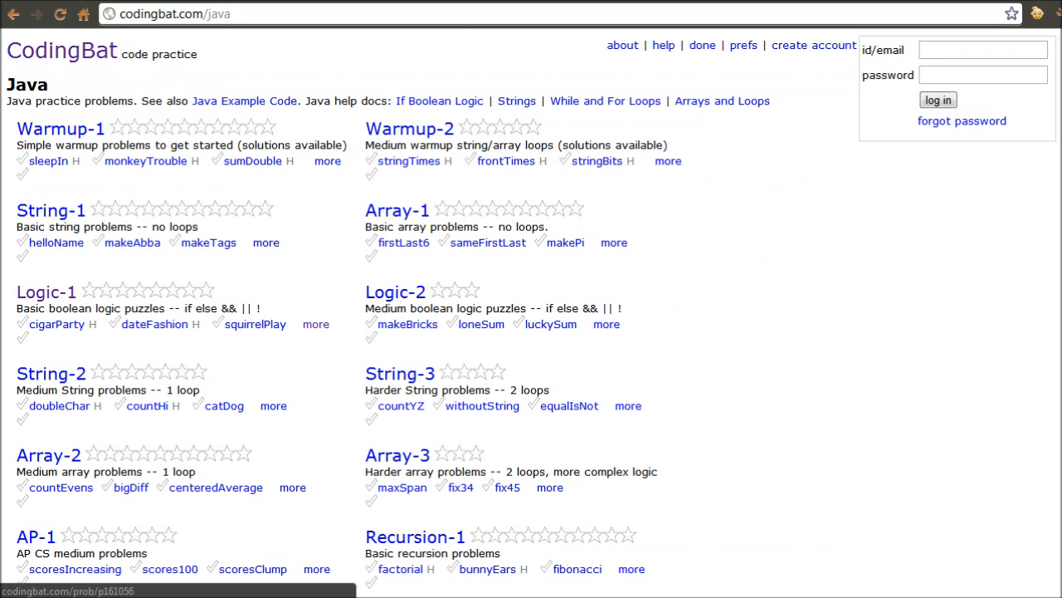
scroll(down, 3)
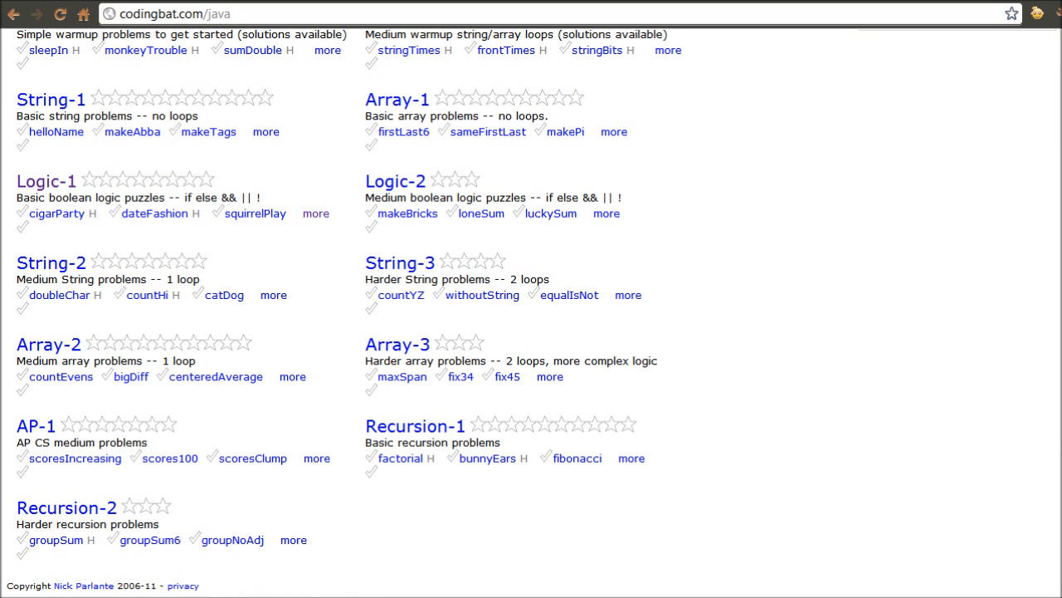
scroll(up, 3)
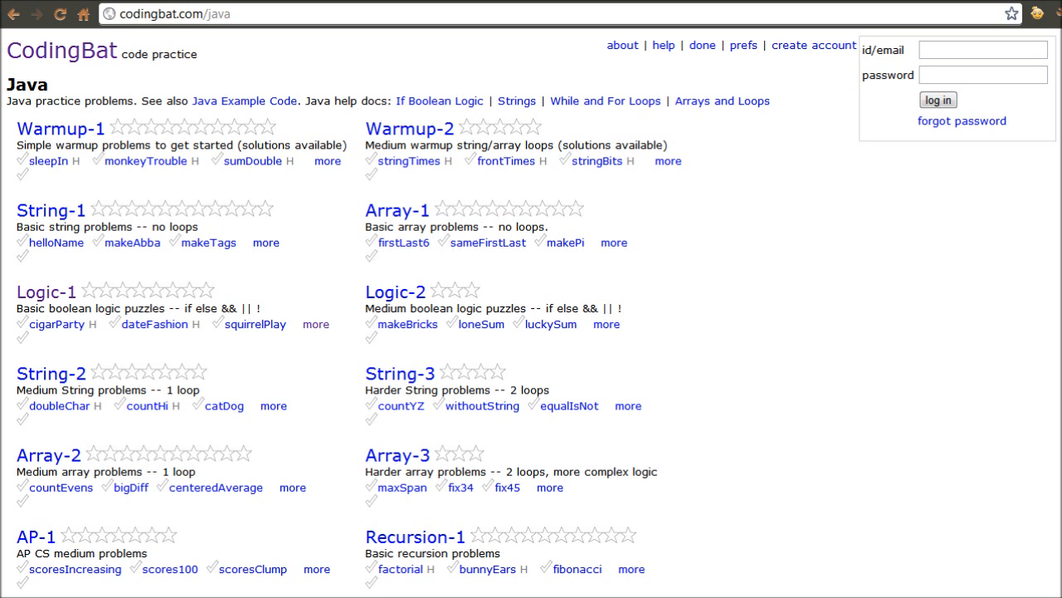
click(62, 51)
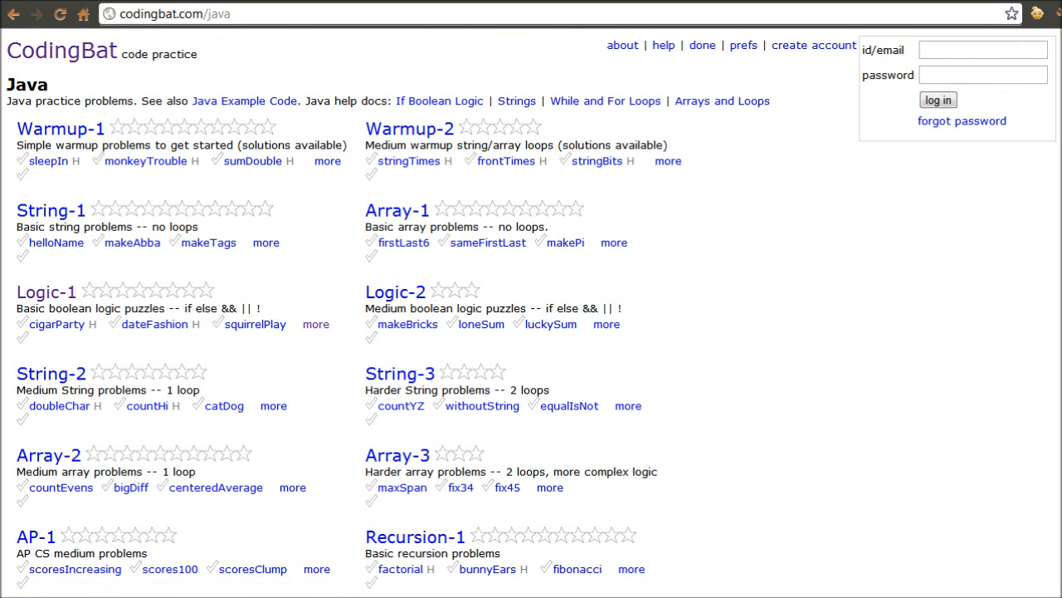
mouse_move(51, 209)
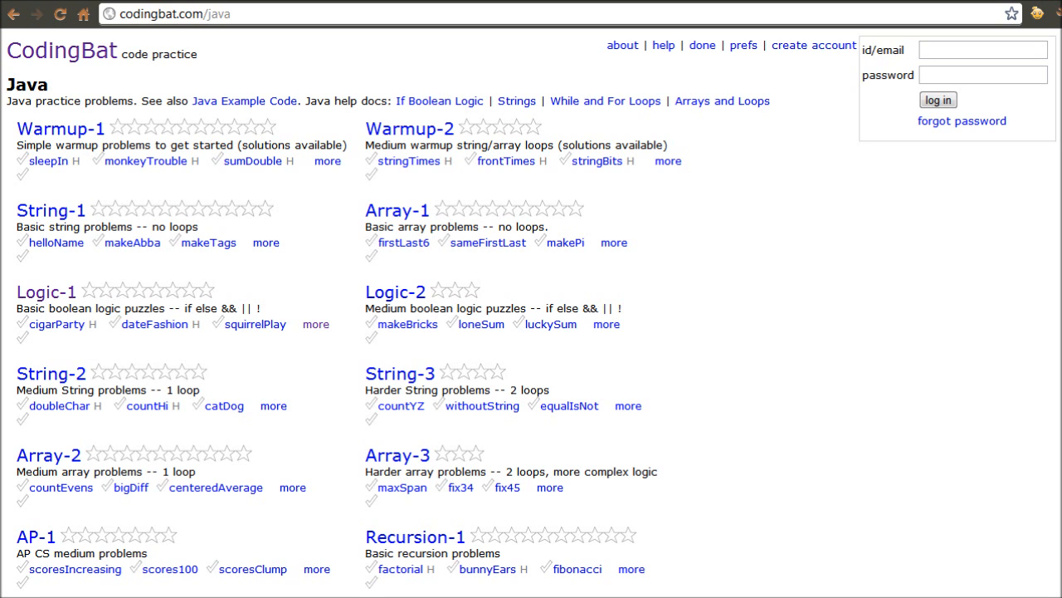
scroll(down, 3)
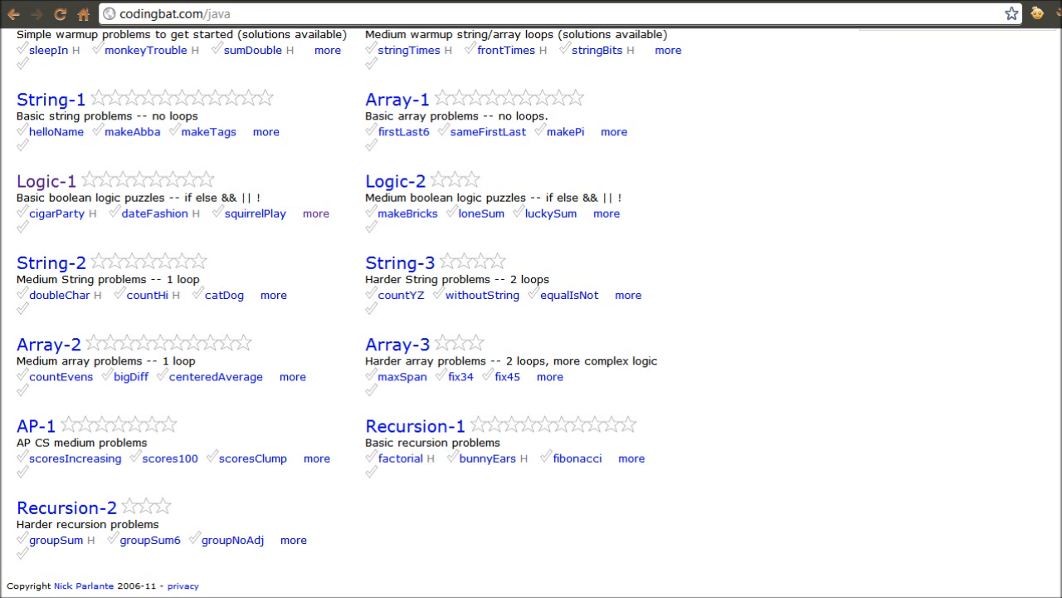
scroll(up, 3)
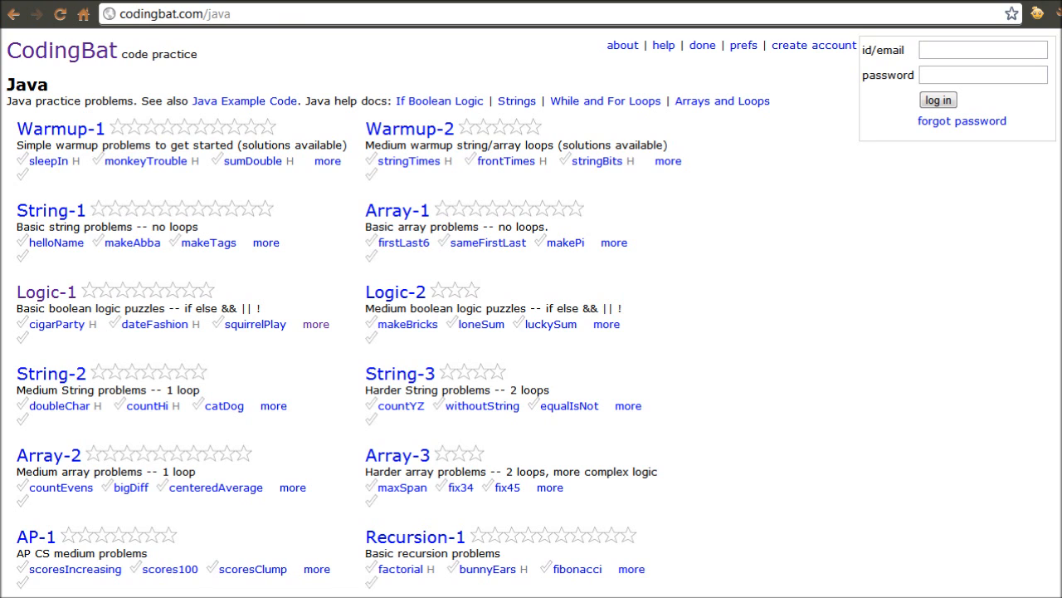
Choose the Logic-1 set on the Java page, then open its answerCell problem.
click(409, 128)
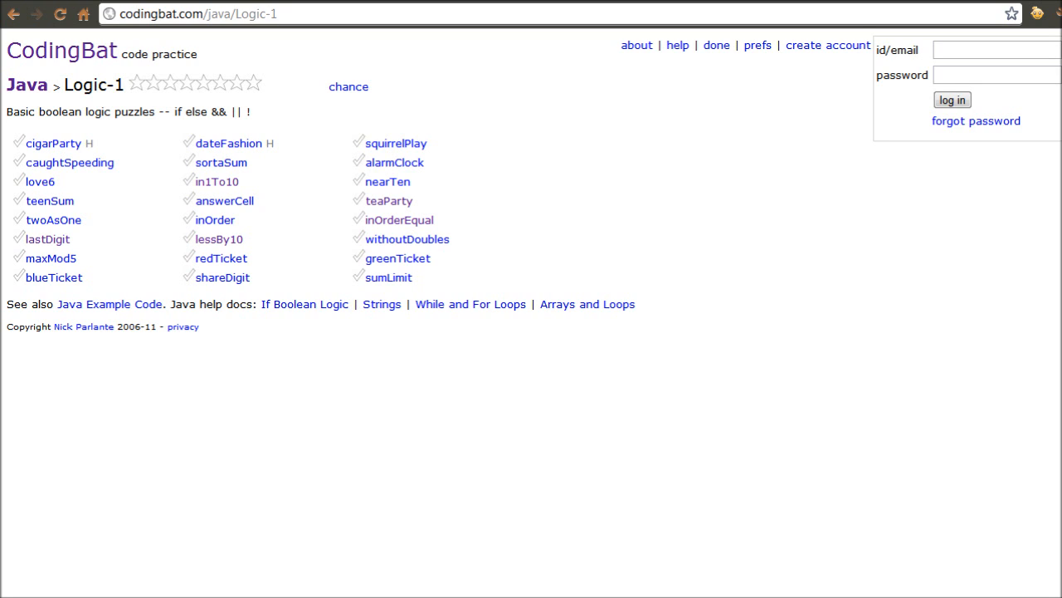
click(224, 200)
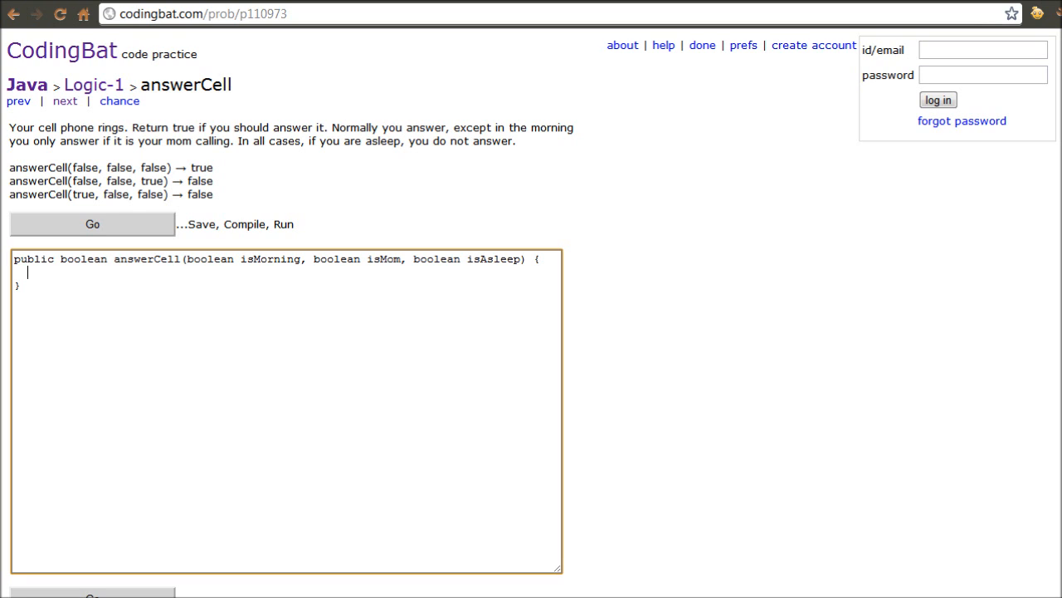
Write if(isAsleep == true) { return false; } at the top of answerCell.
text(if*)
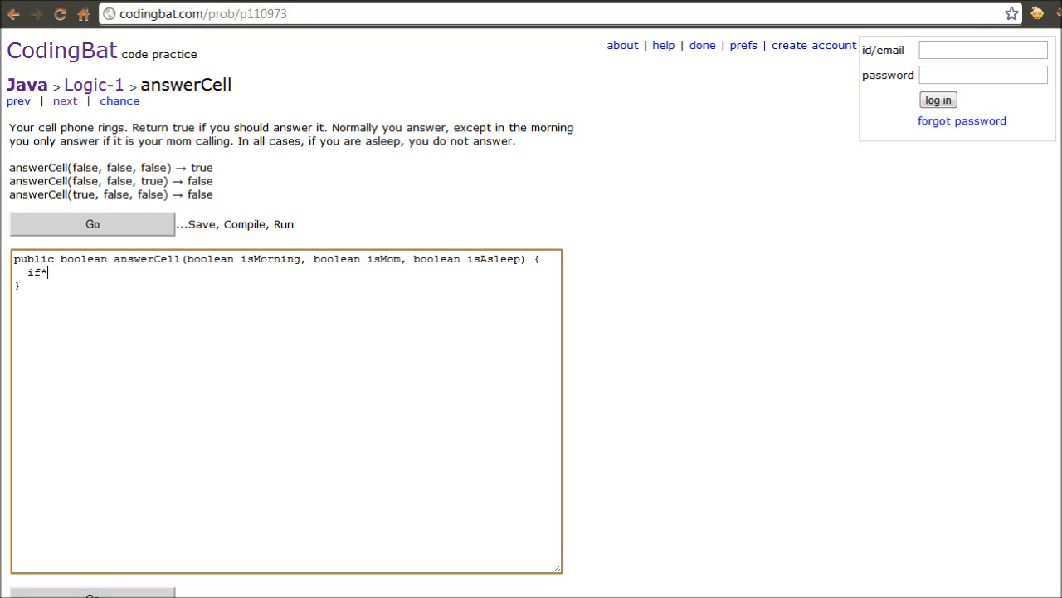
text(()
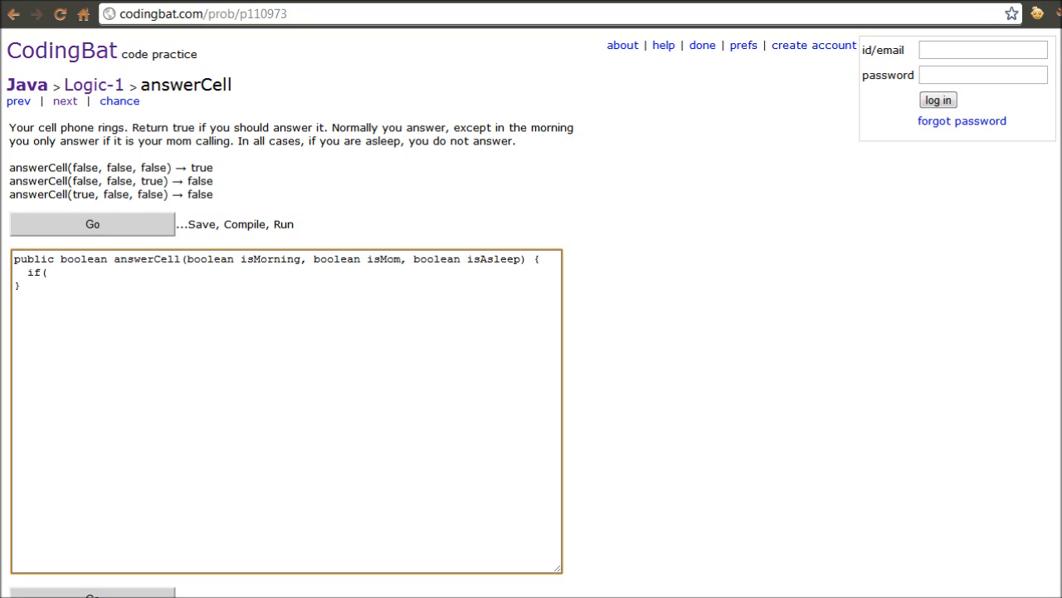
click(48, 273)
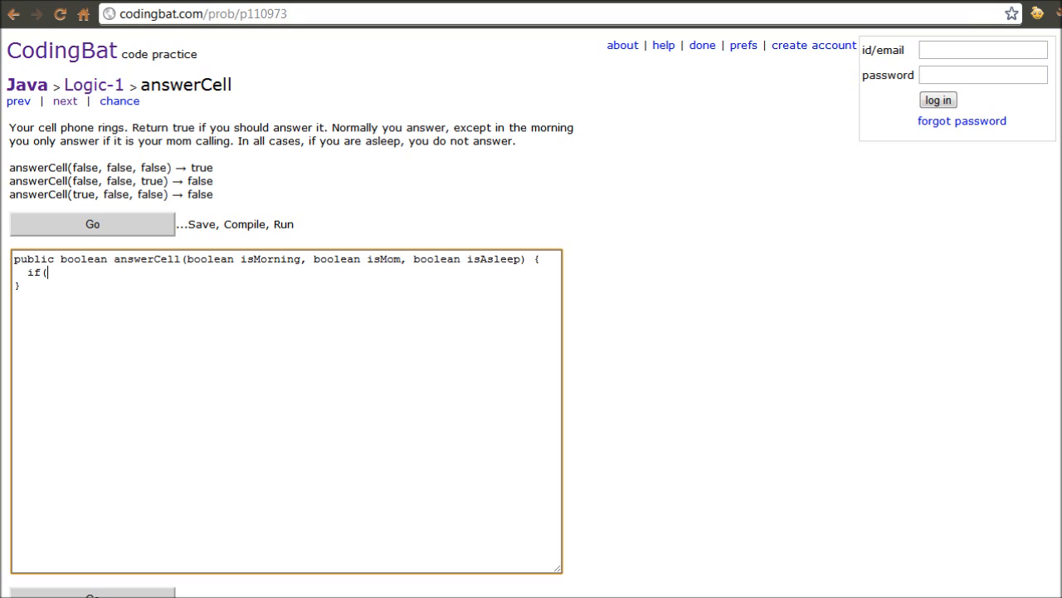
text(i)
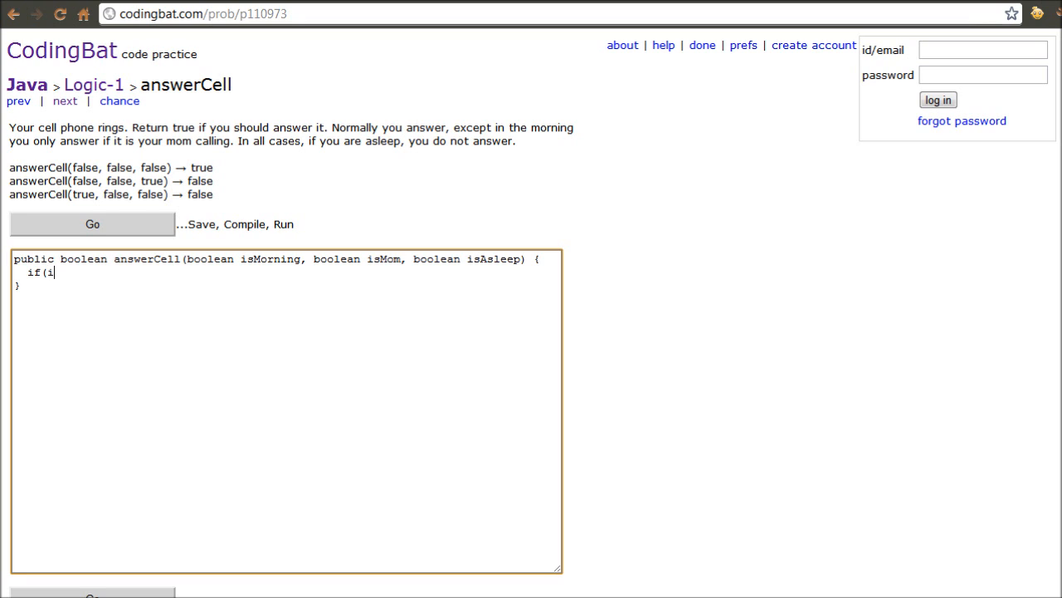
text(sAsleep)
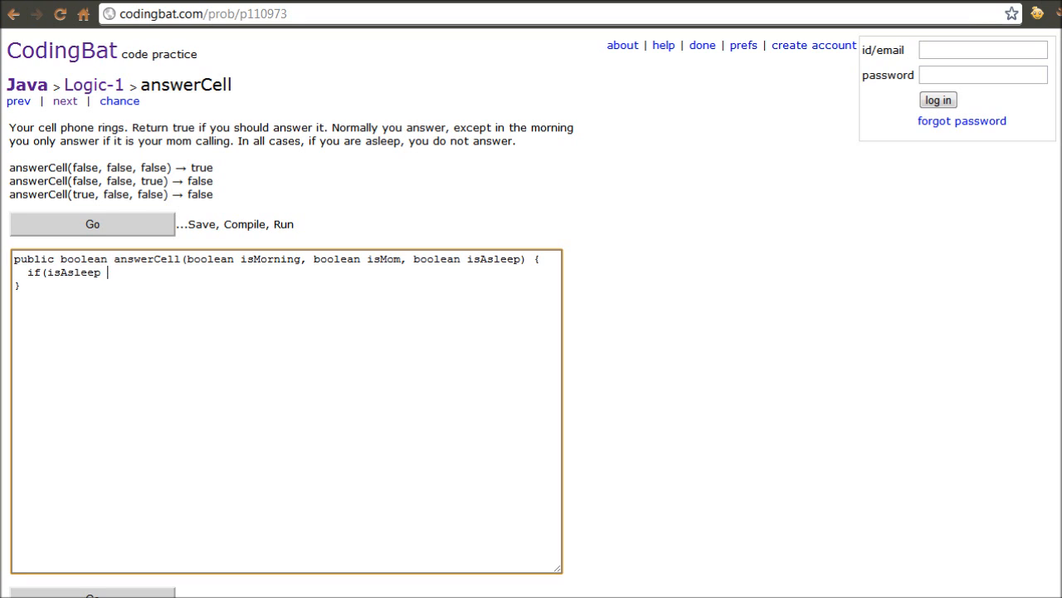
text(== tru)
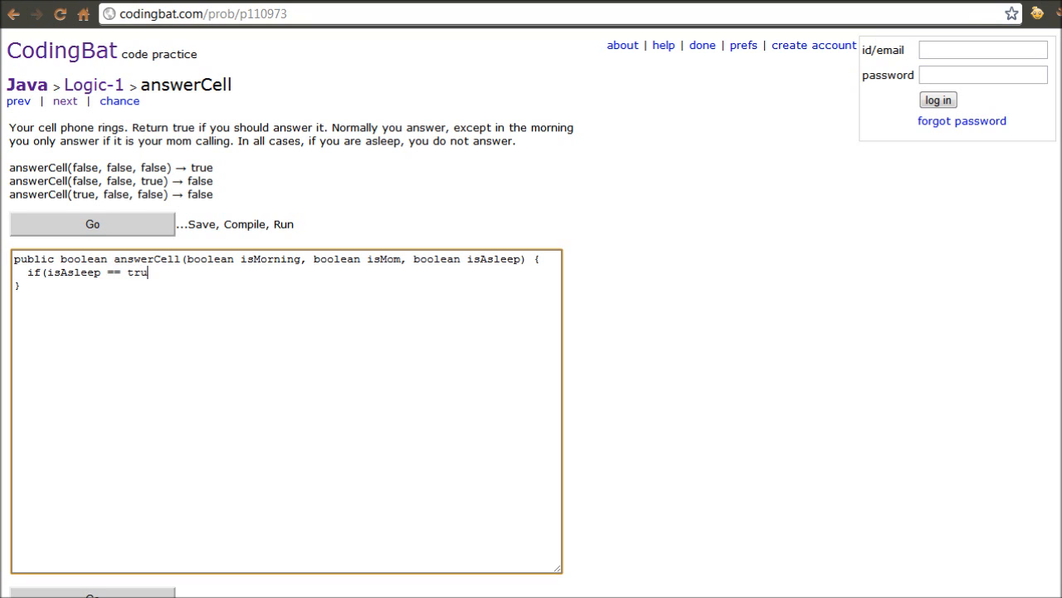
text(e)\n  {\n\n  {})
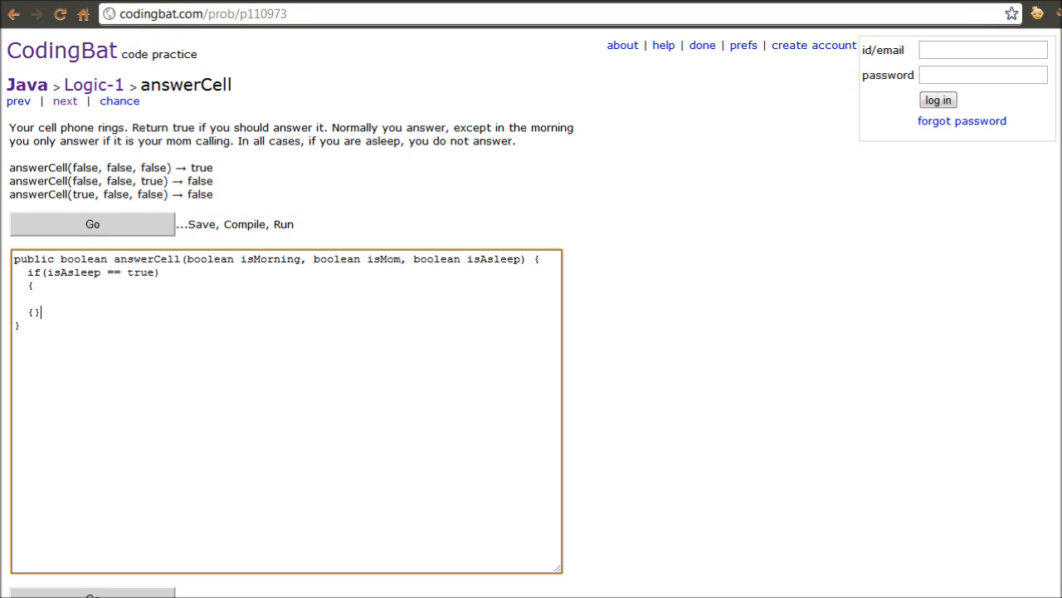
key(Backspace)
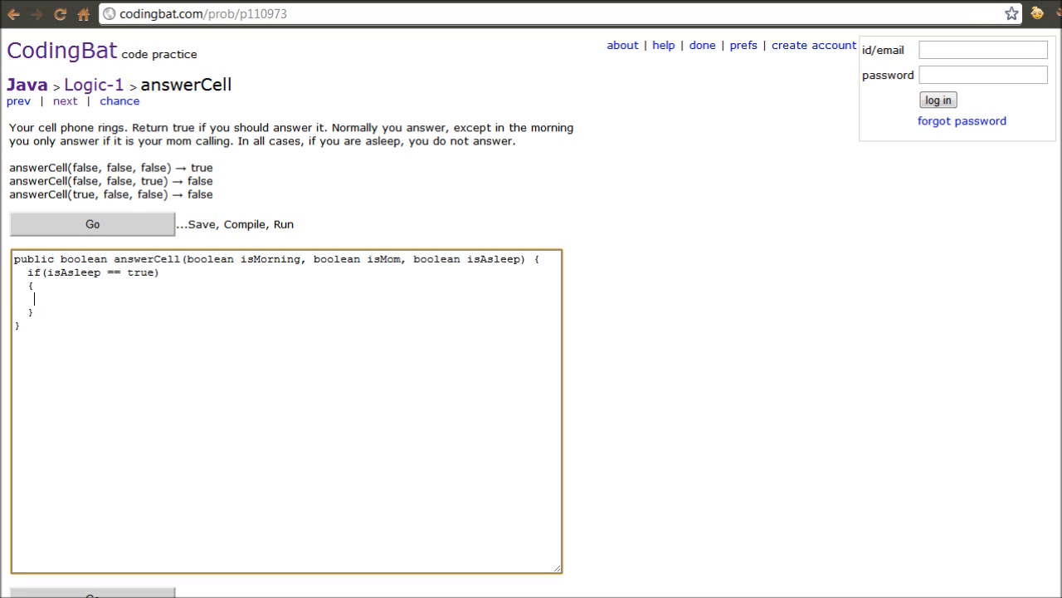
text(return f)
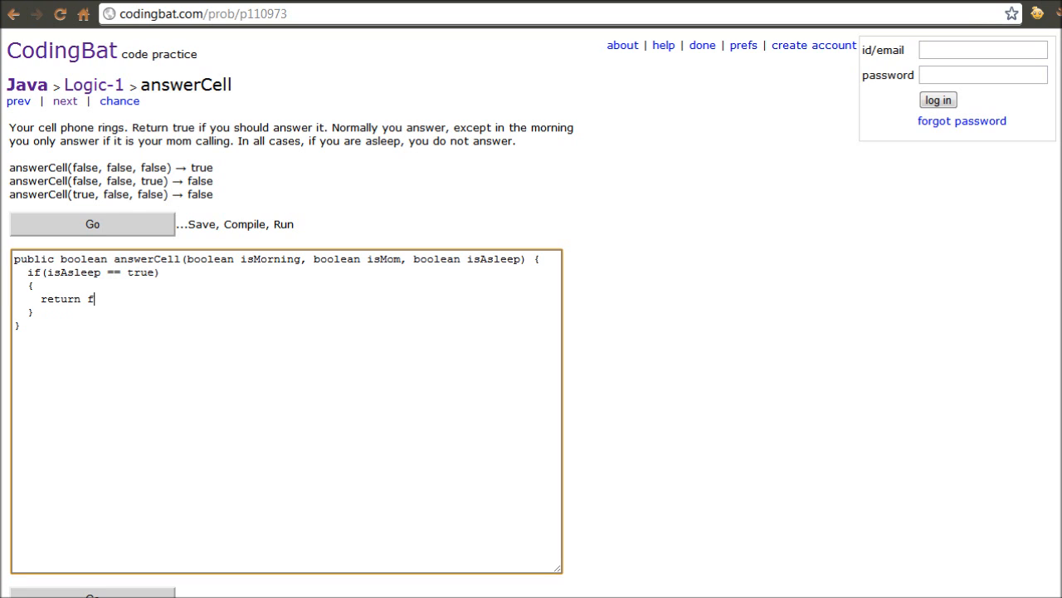
text(alse;)
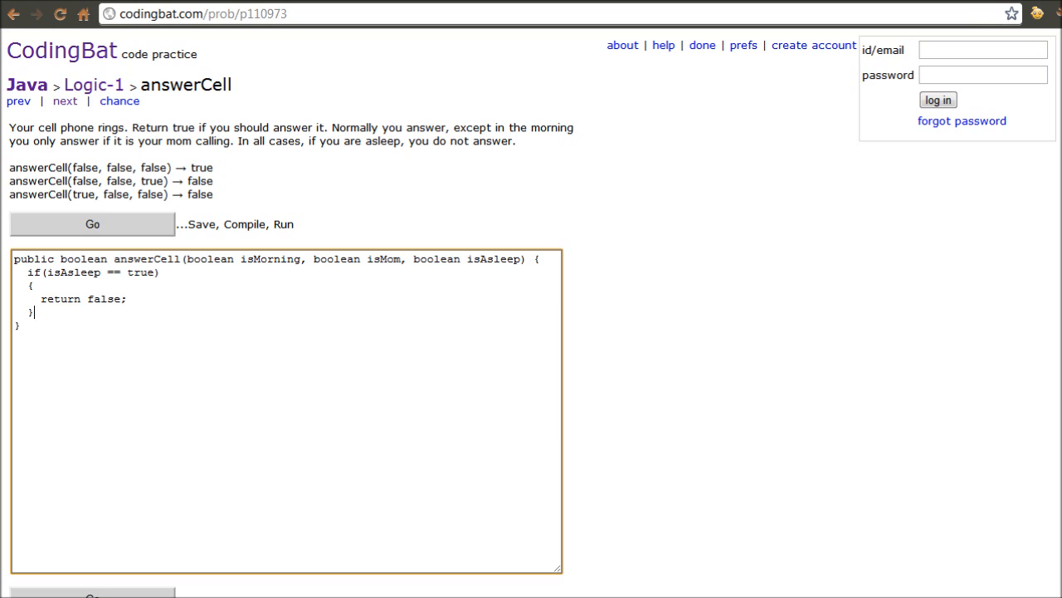
key(Return)
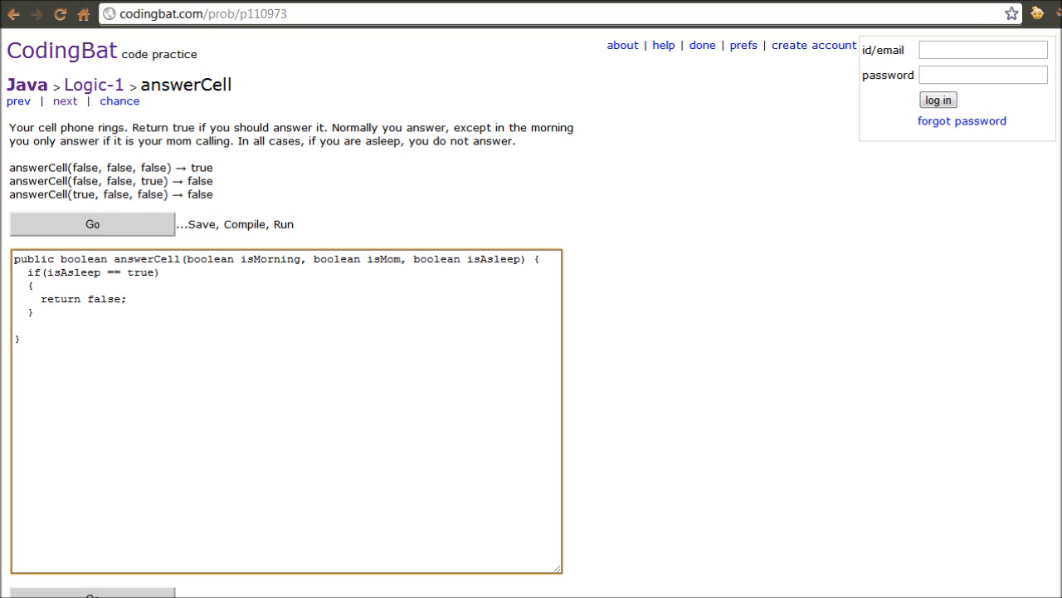
Start an else-if with isMorning == true && isMom == true && isAsleep == false.
text(els)
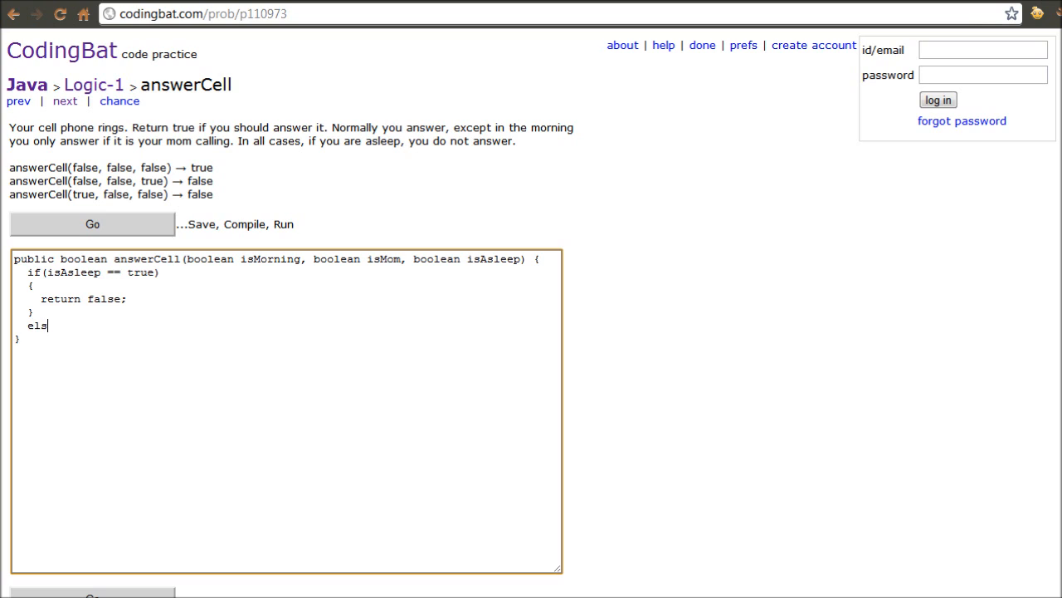
text(e if)
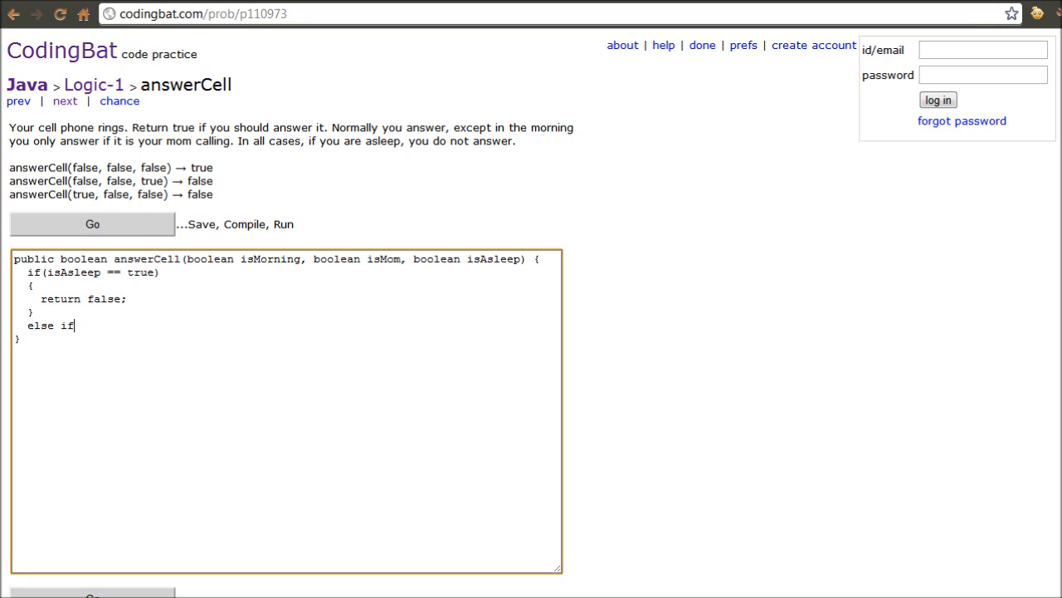
text(()
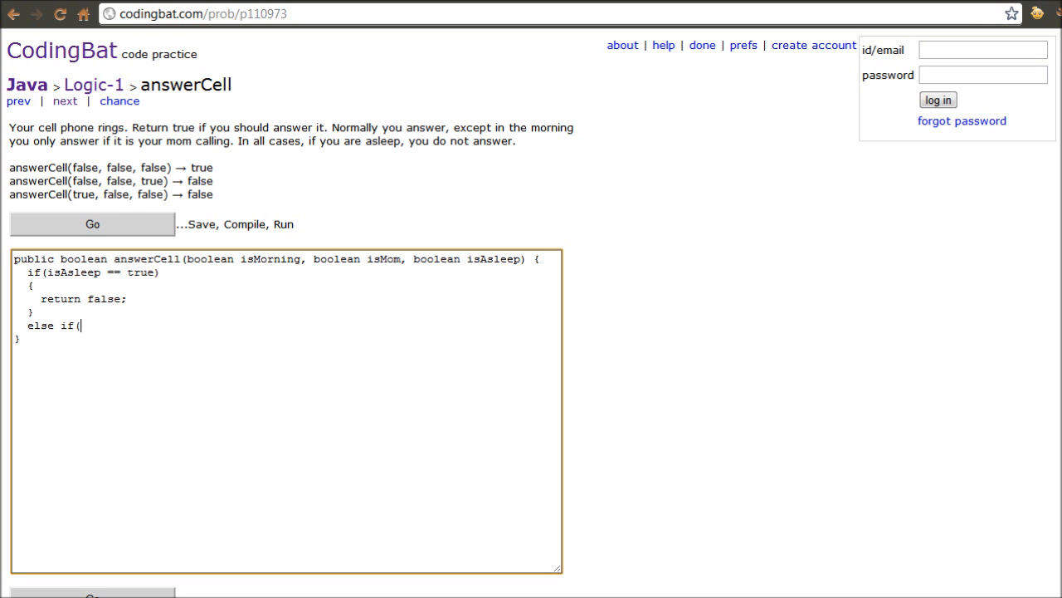
text(is<)
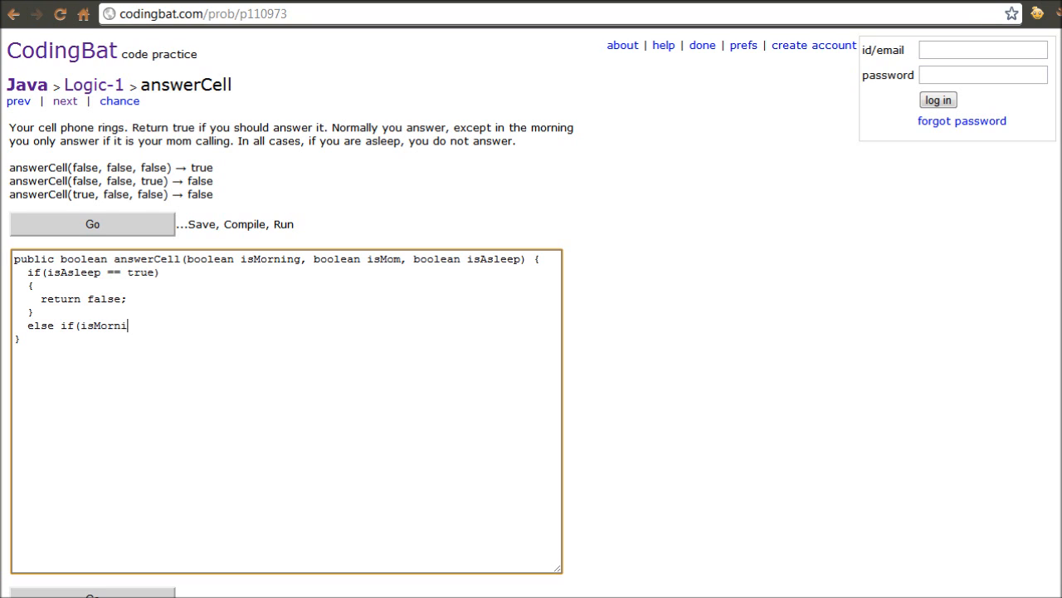
text(ng == tur)
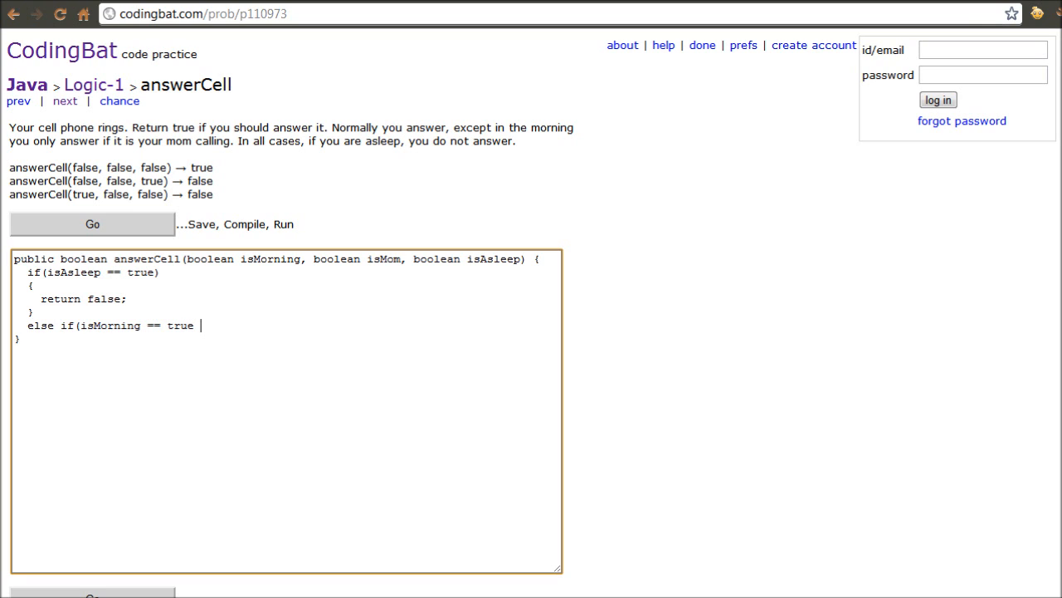
text(&&)
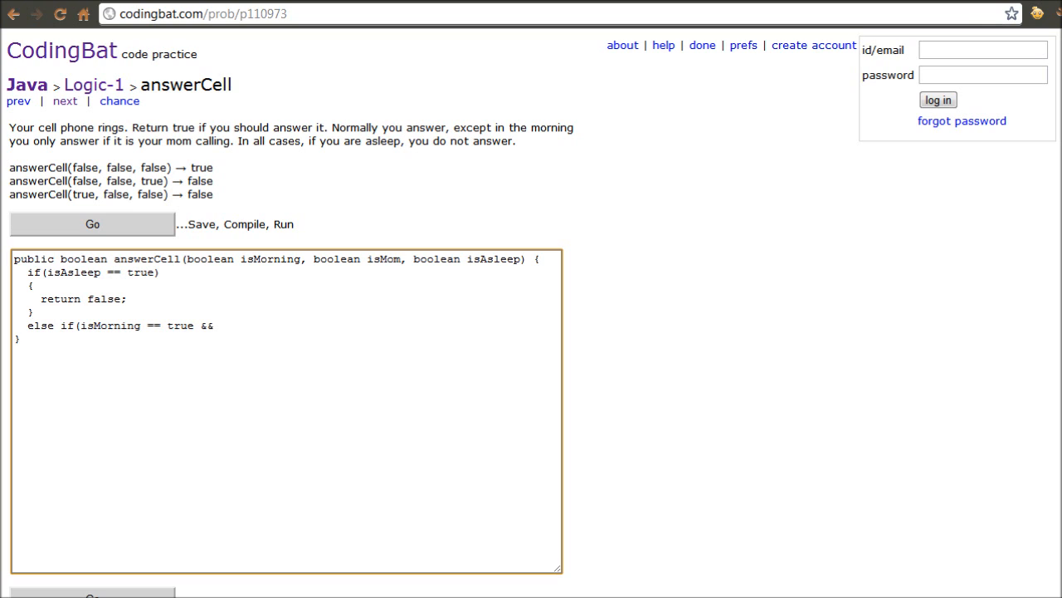
text(isMom)
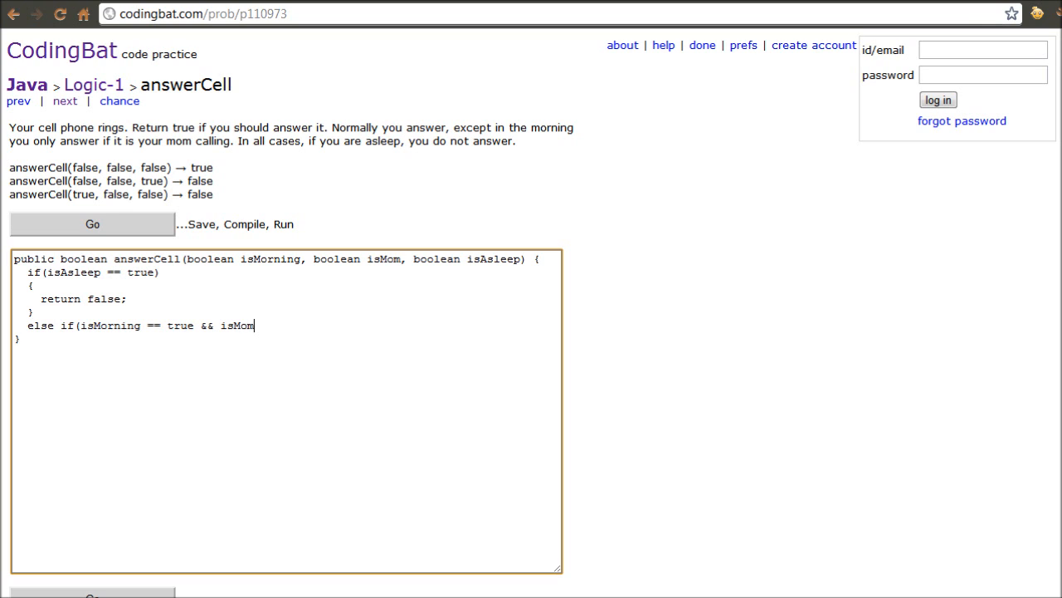
text(== t)
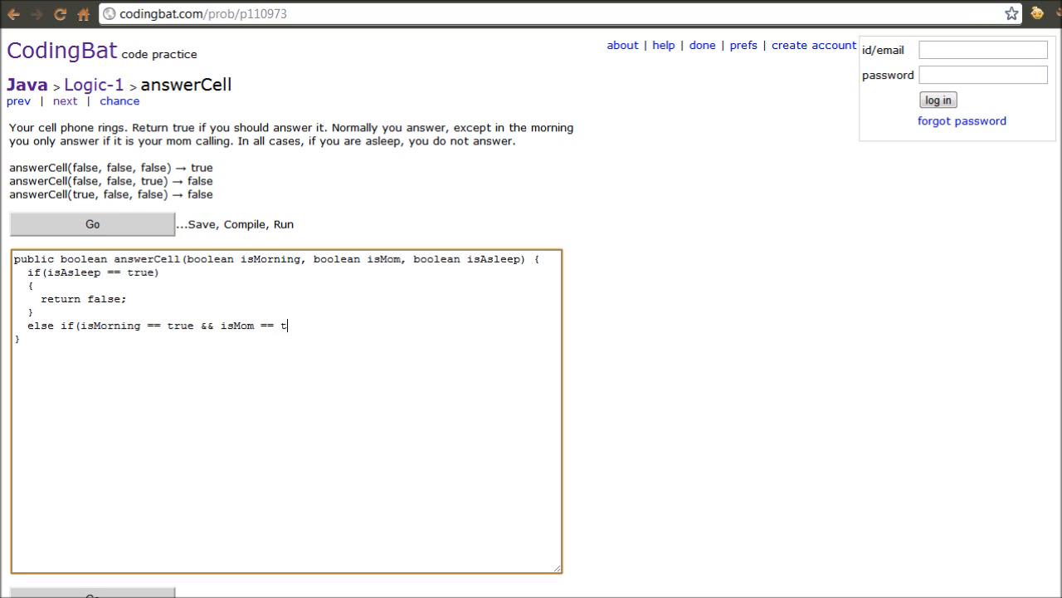
text(rue)
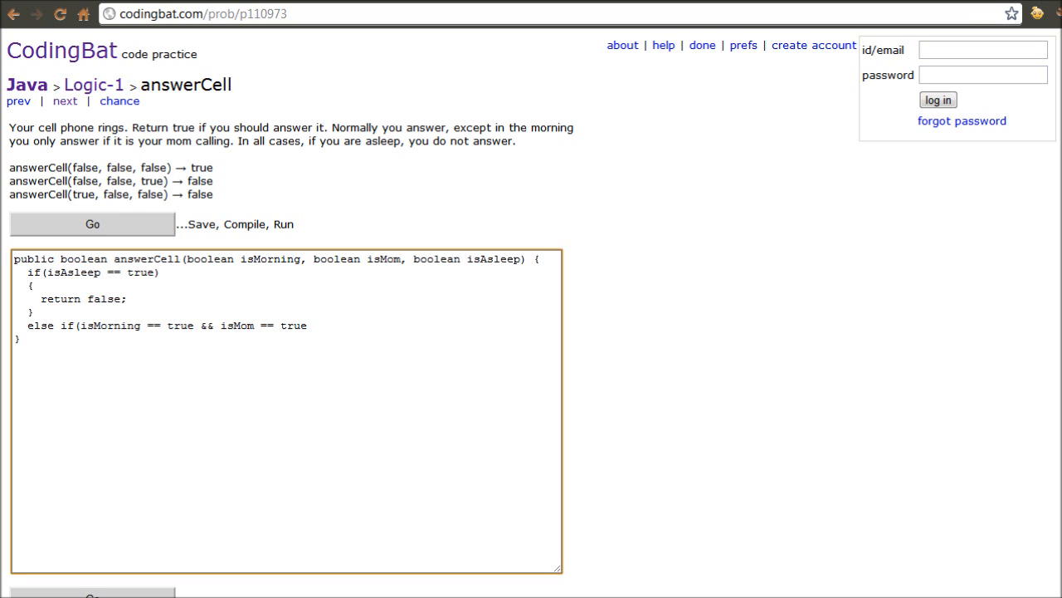
text(&& is)
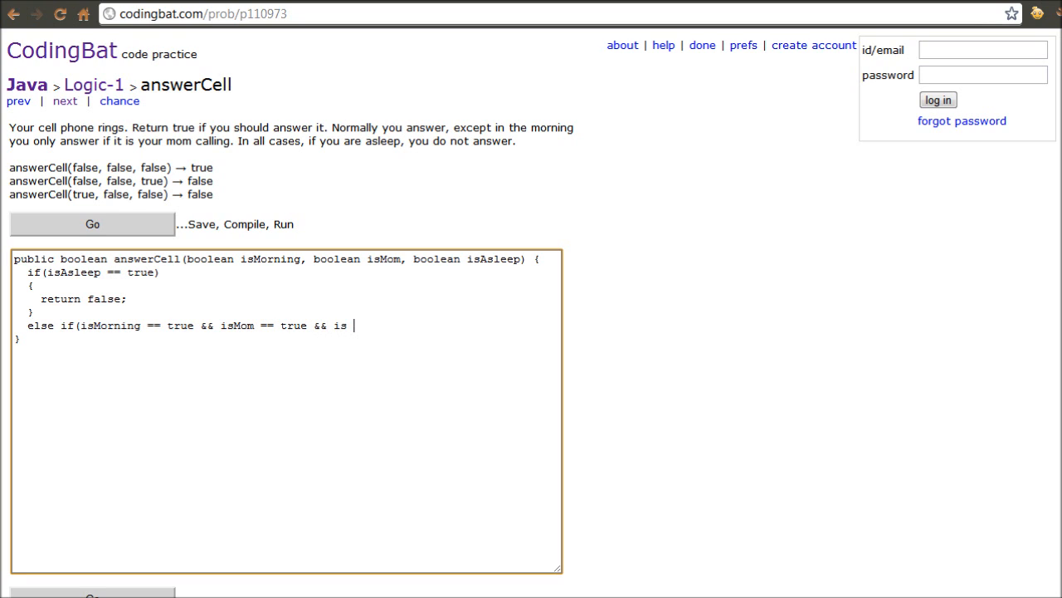
text(Asleep)
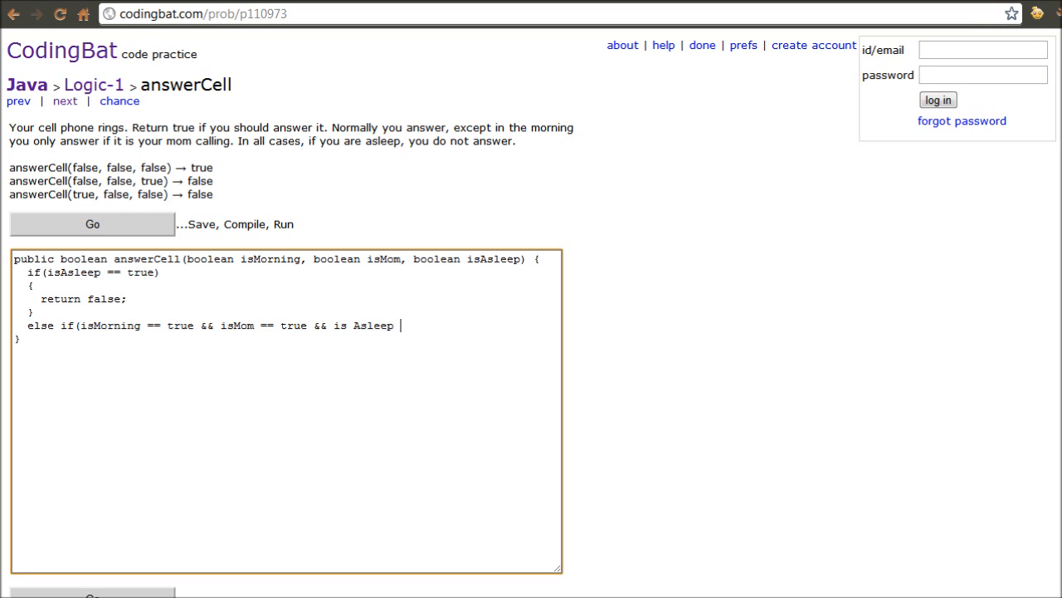
text(== fase)
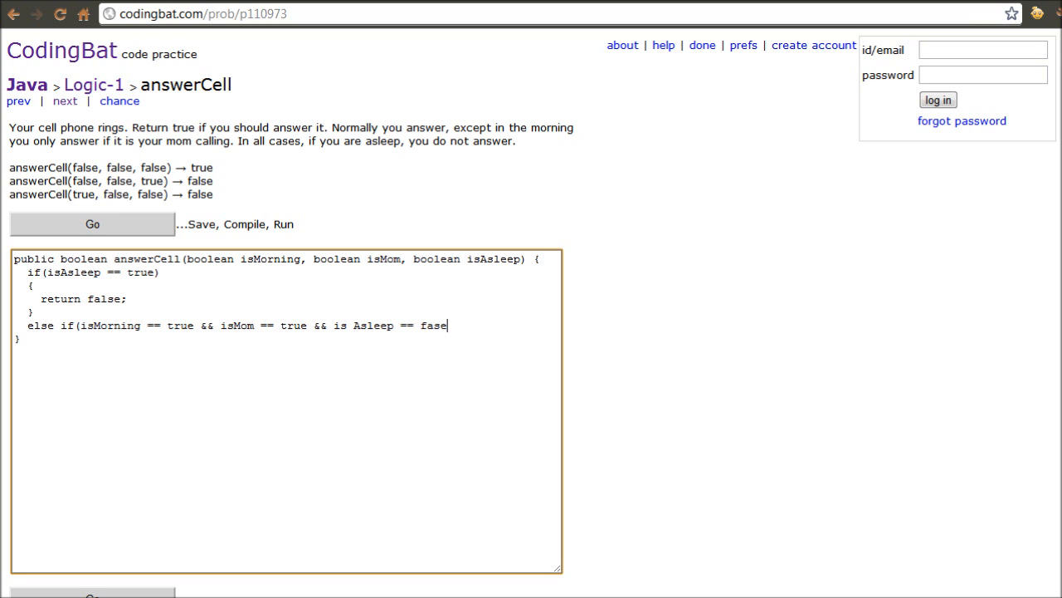
text(l)
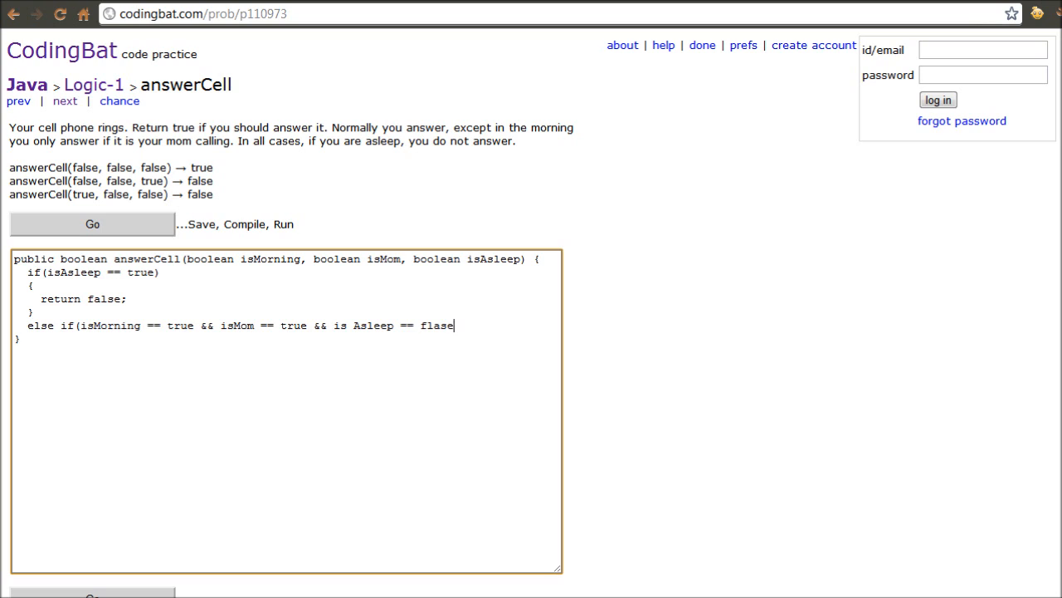
key(Backspace)
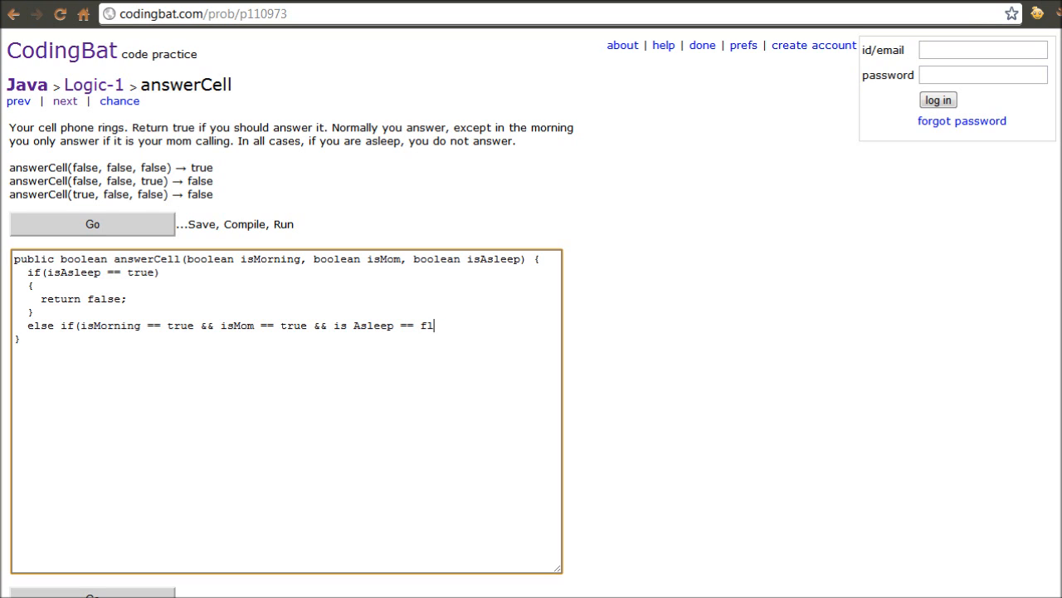
text(alse)
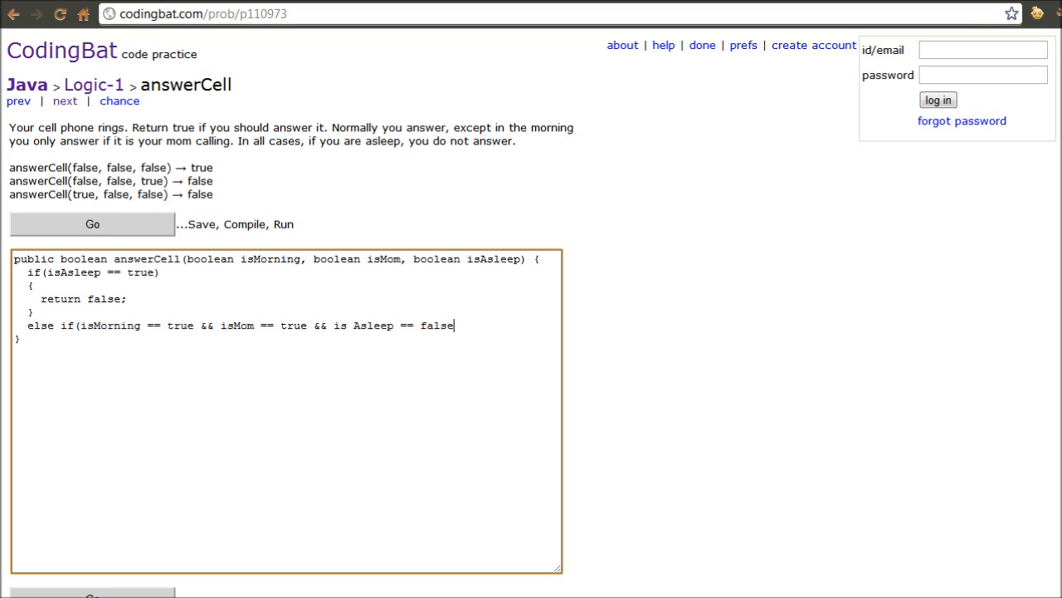
OR-join the case isMorning == false && isMom == false && isAsleep == false, adding another ||.
text(|| is)
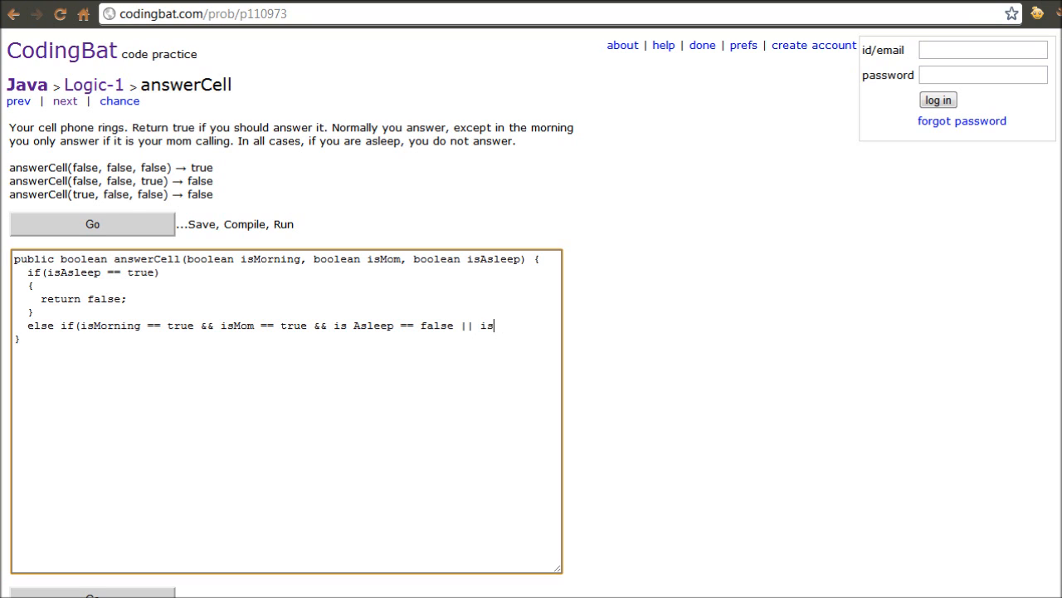
text(Morning == false)
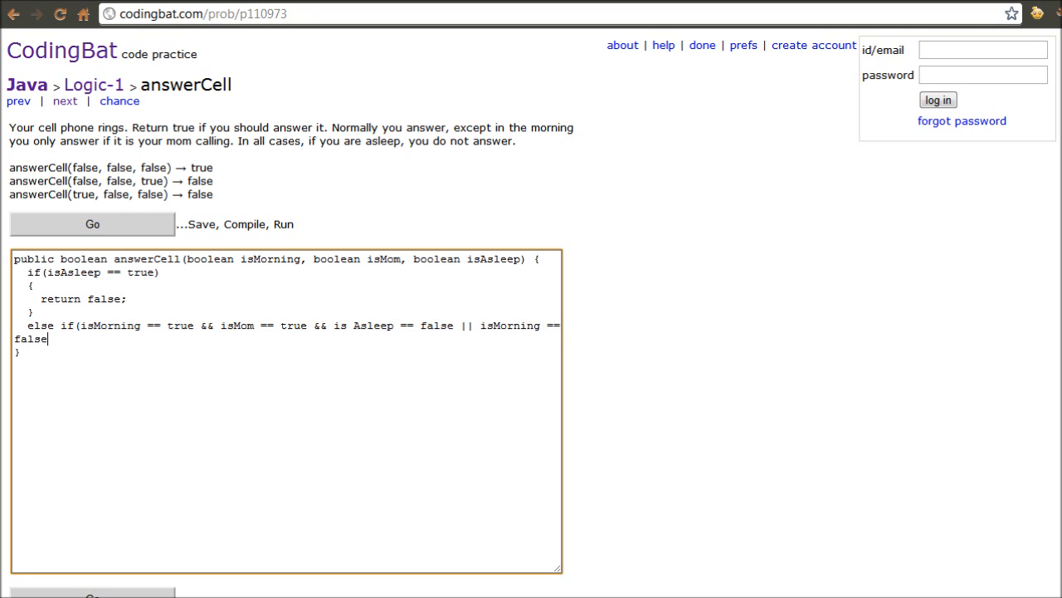
text(&& i)
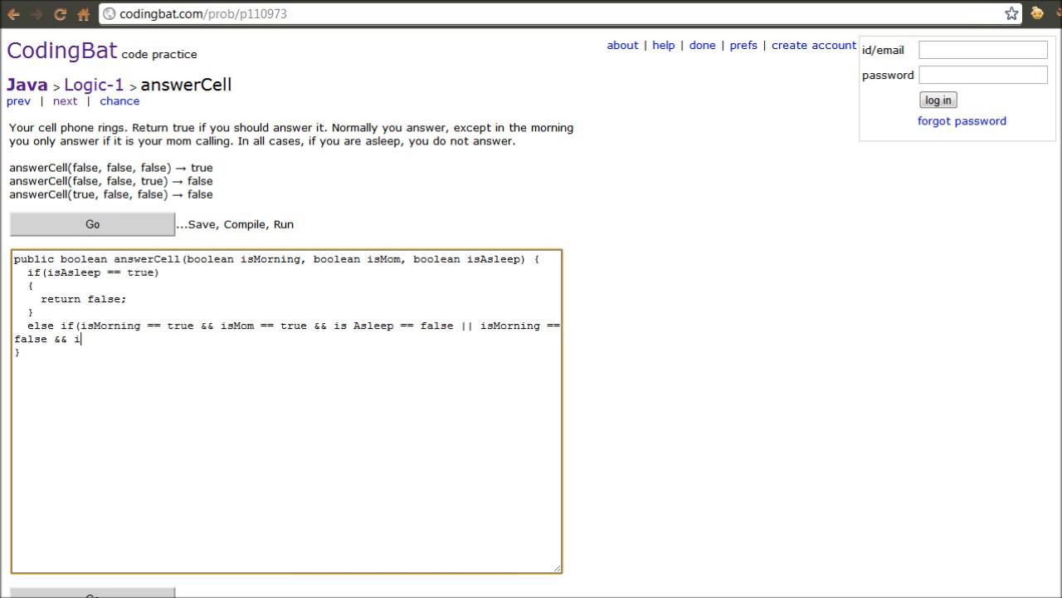
text(sMom)
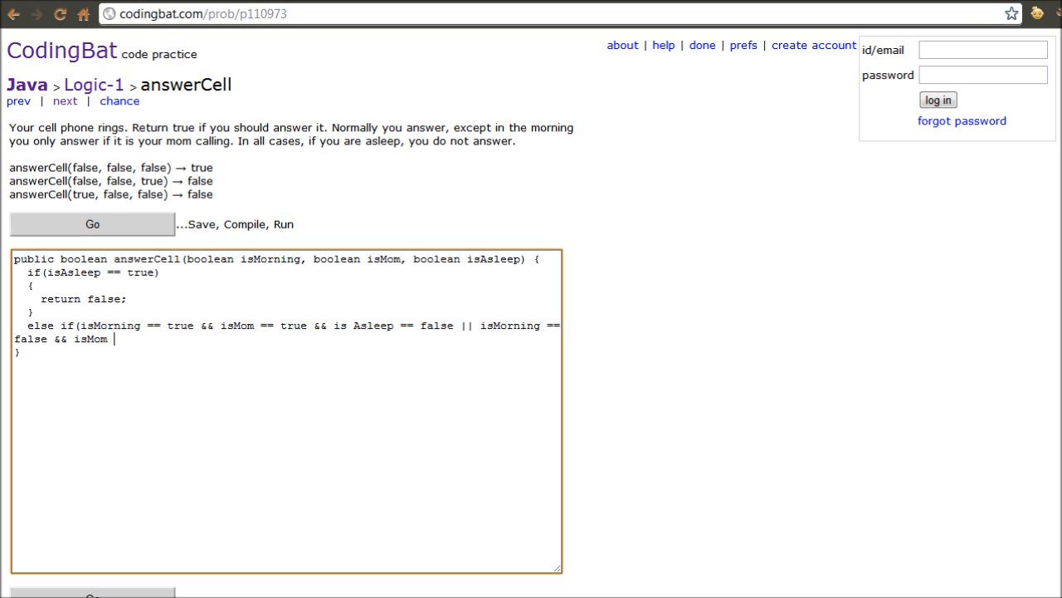
text(==)
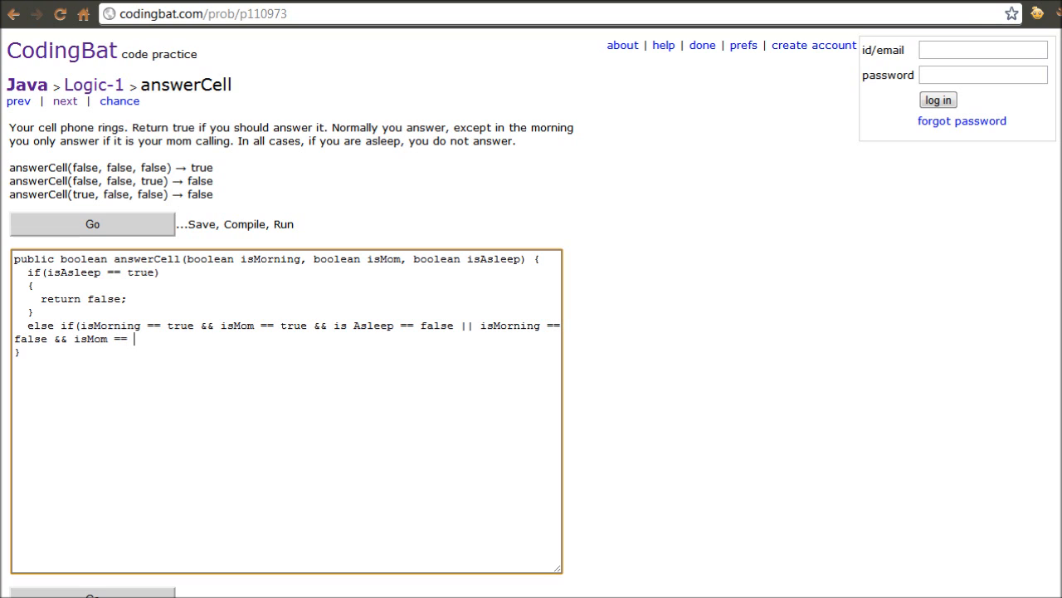
text(false)
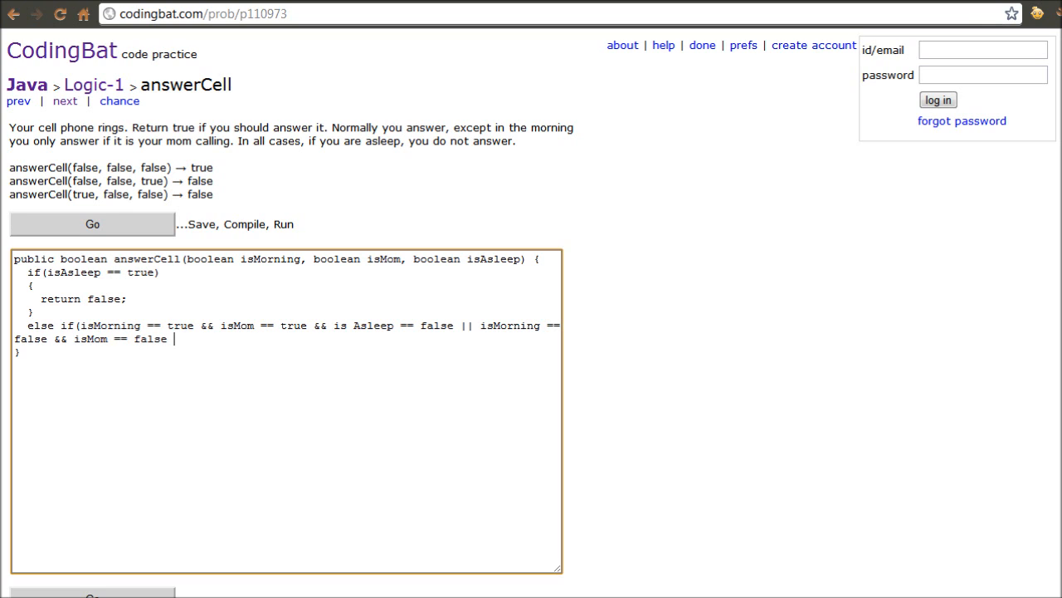
text(&& isAsleep)
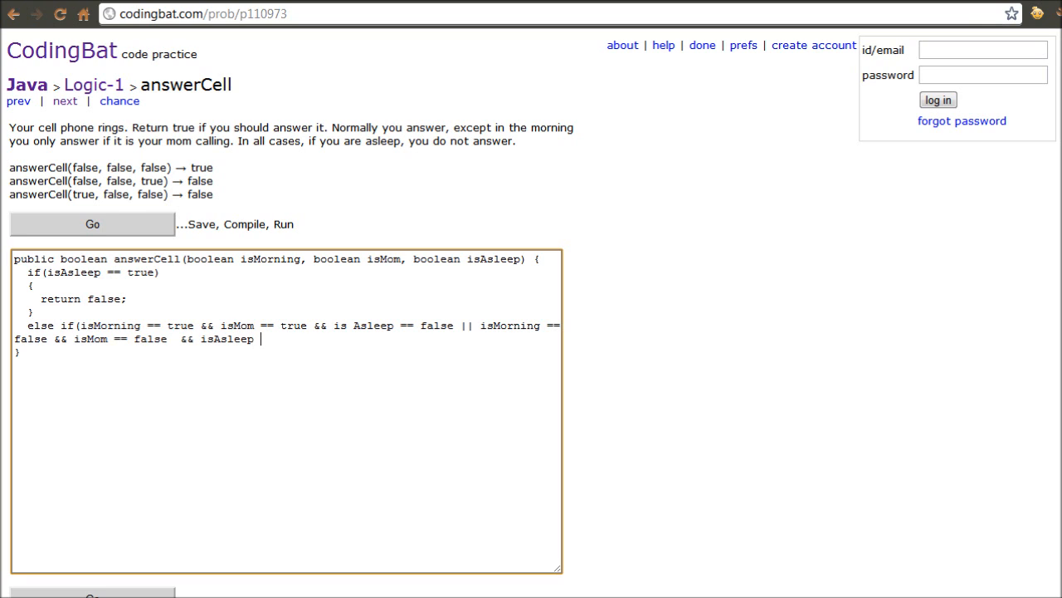
text(== false)
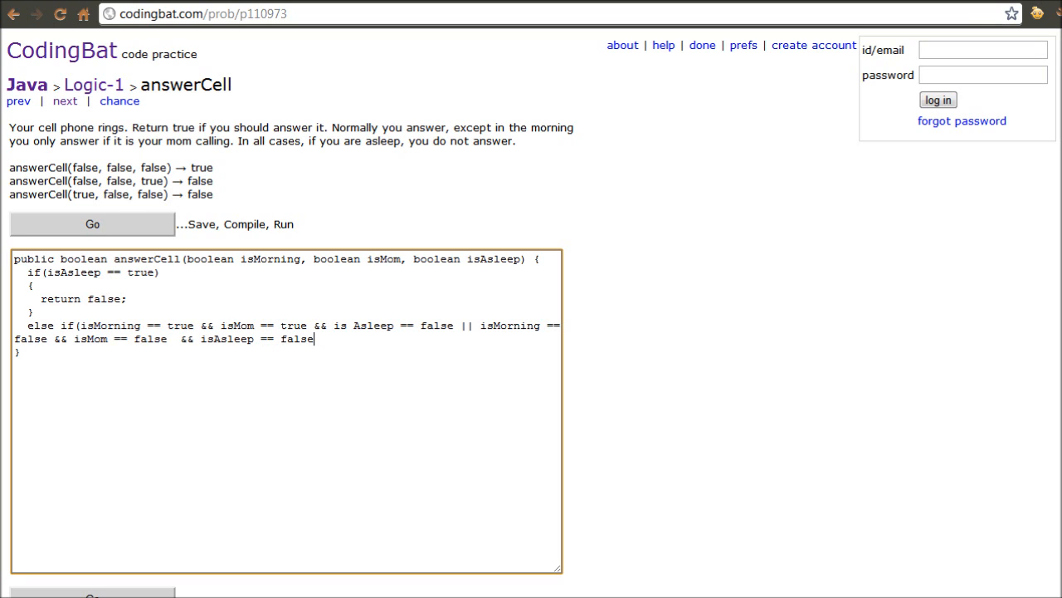
text(||)
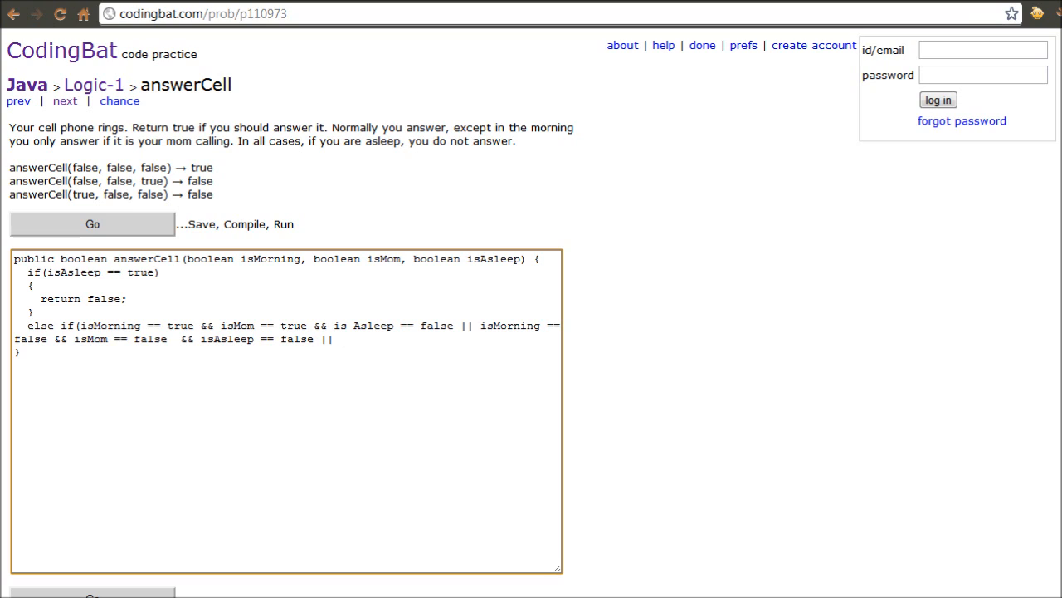
text(isMom == true))
text({)
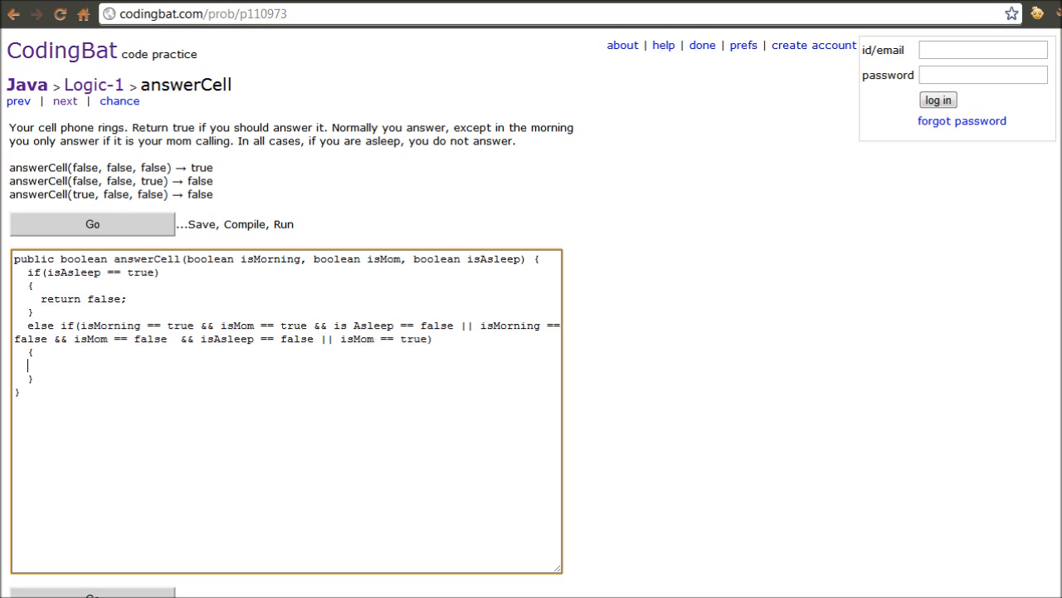
Put 'return true;' in the else-if block and add an else block with 'return false;'.
text(r)
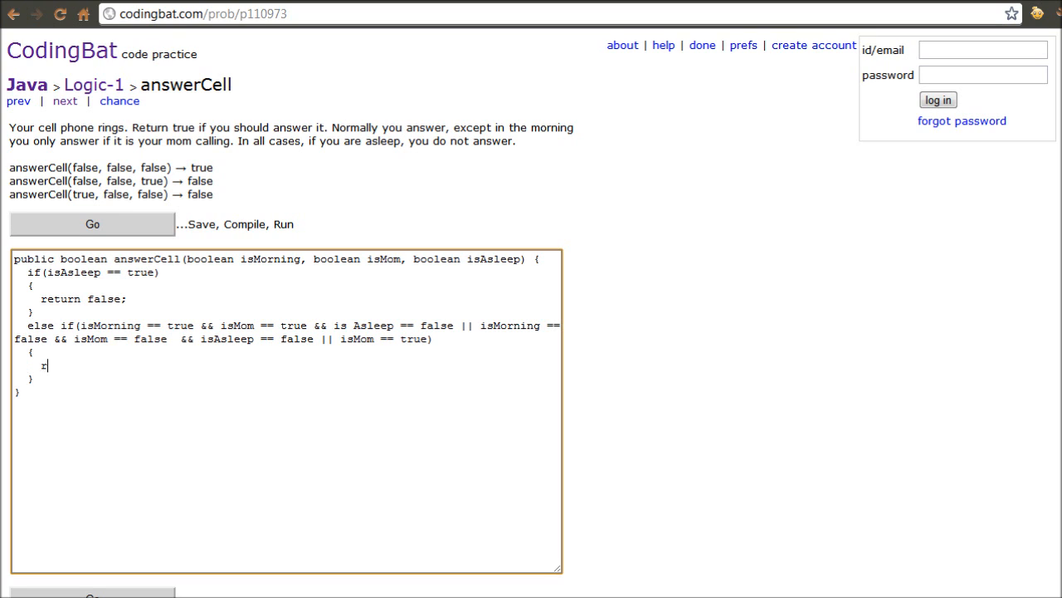
text(eturn true;)
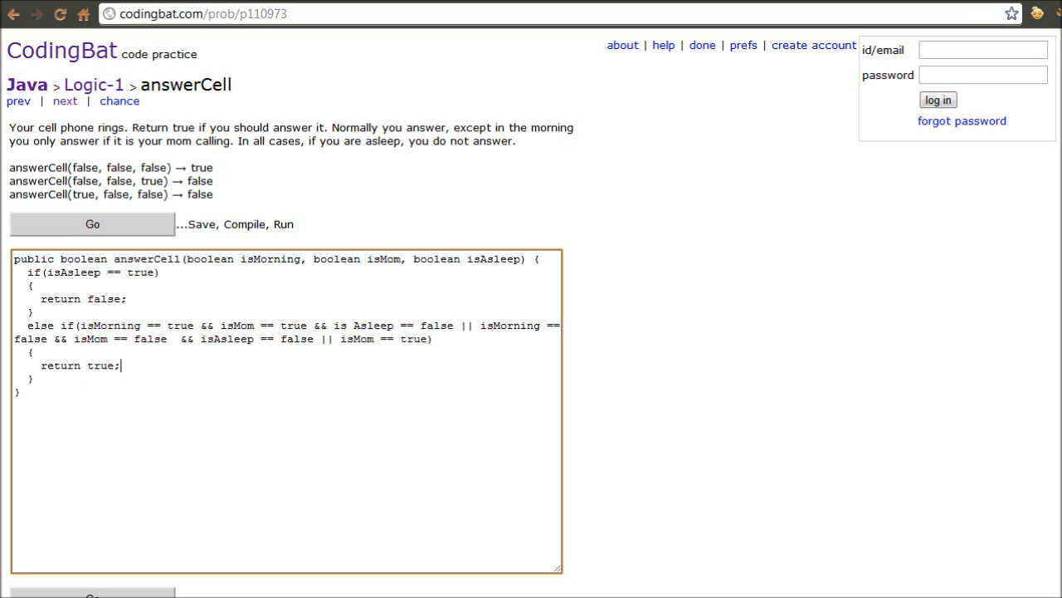
text(else)
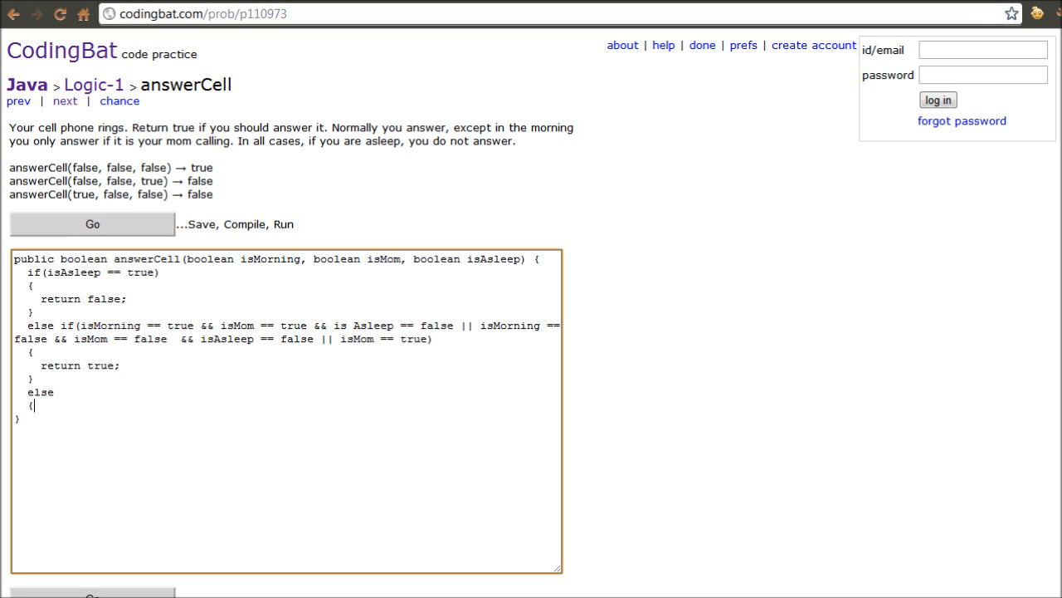
key(Return)
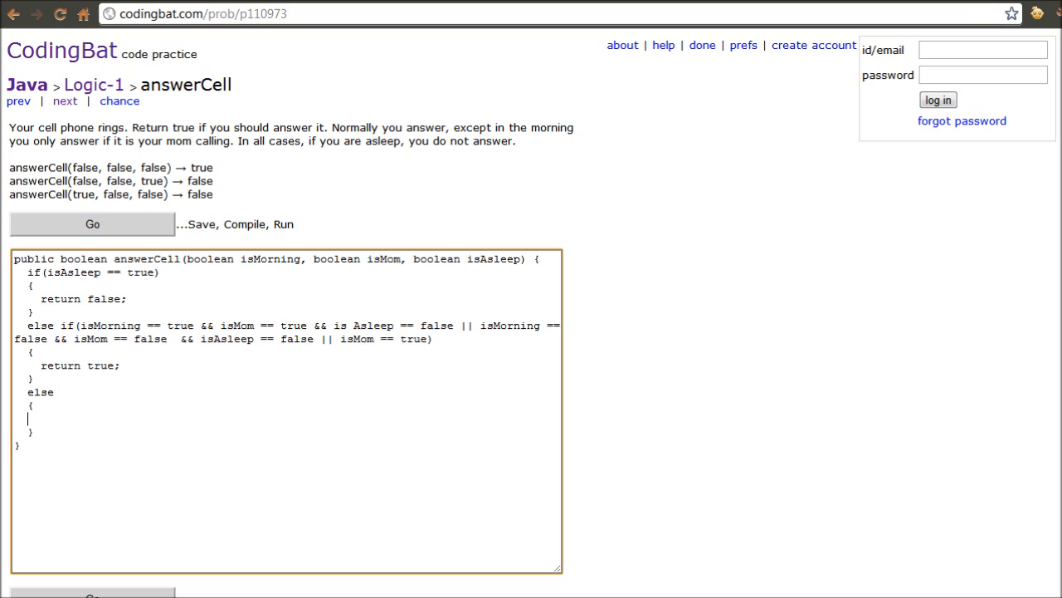
text(retu)
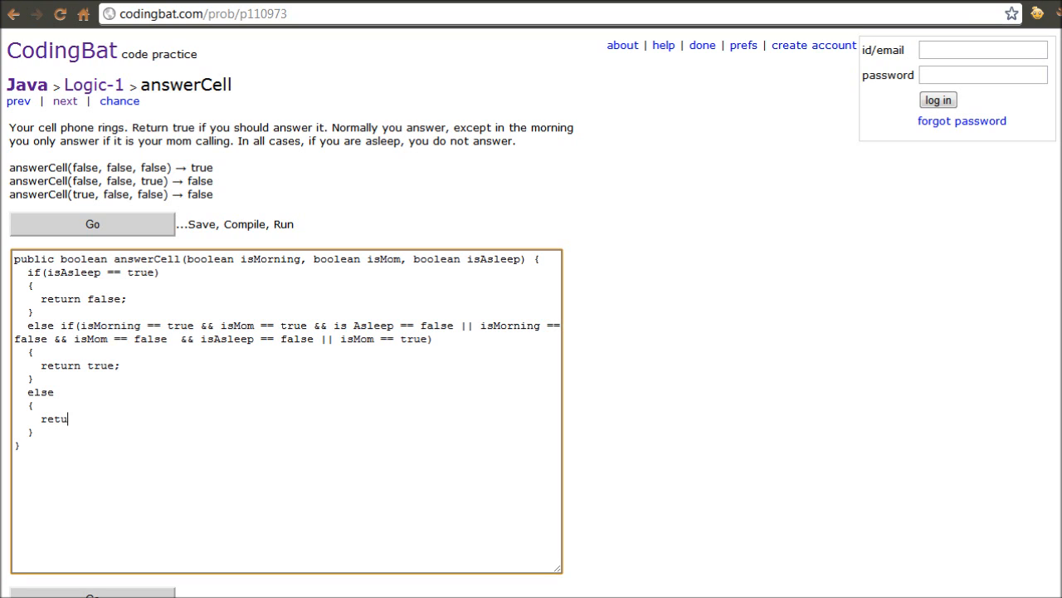
key(BackSpace)
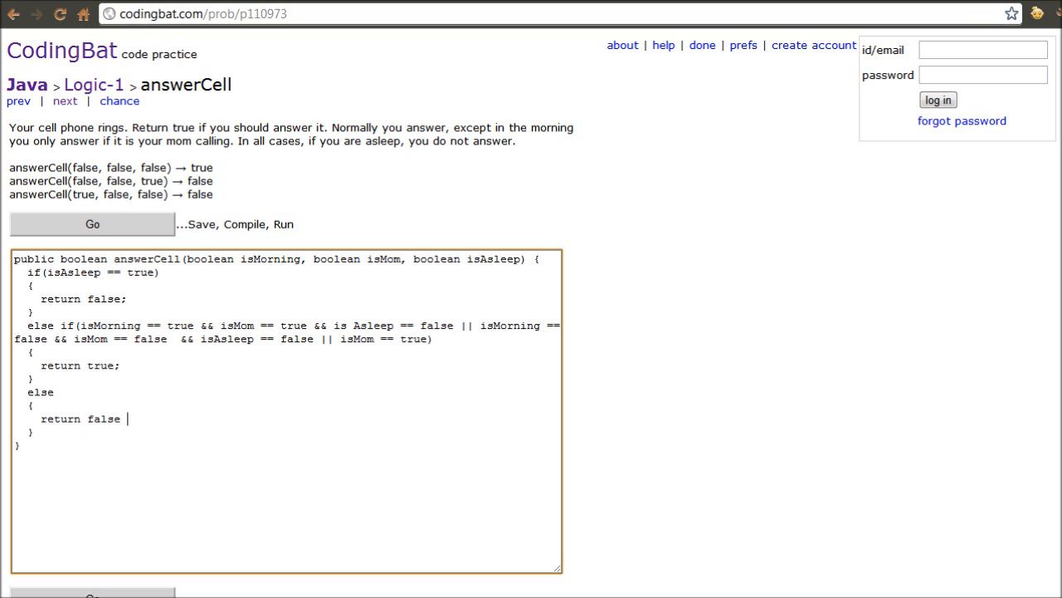
text(;)
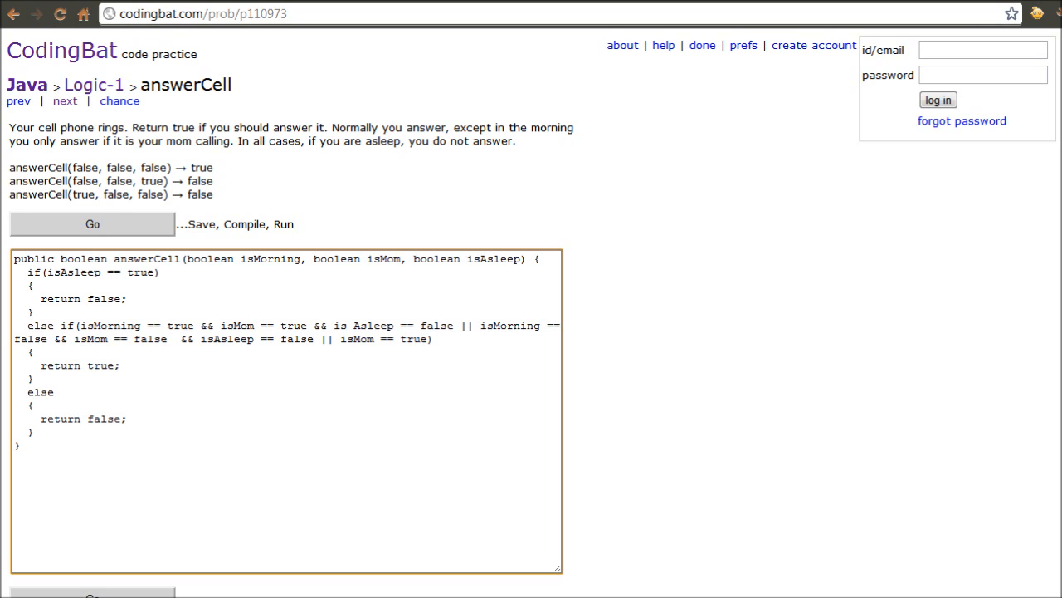
drag(126, 127, 515, 141)
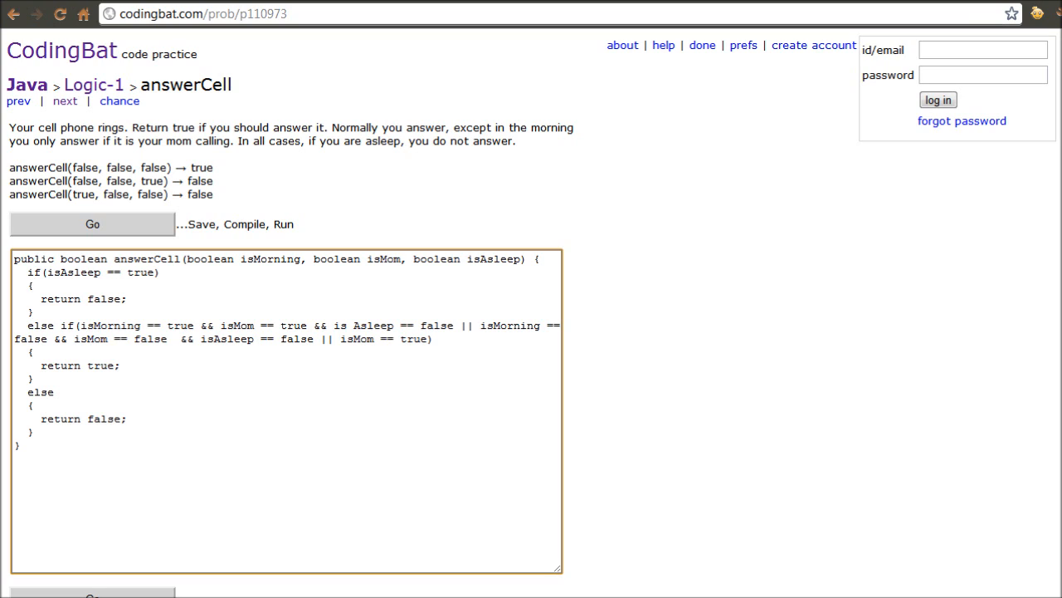
Change 'is Asleep' to 'isAsleep' in the else-if, then run the tests for All Correct.
click(33, 286)
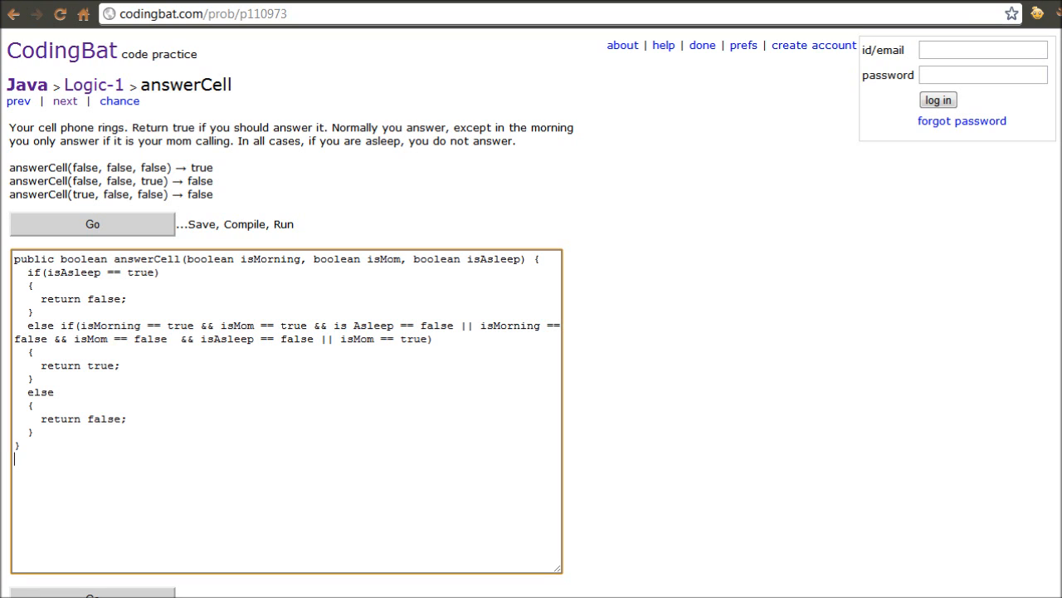
click(92, 224)
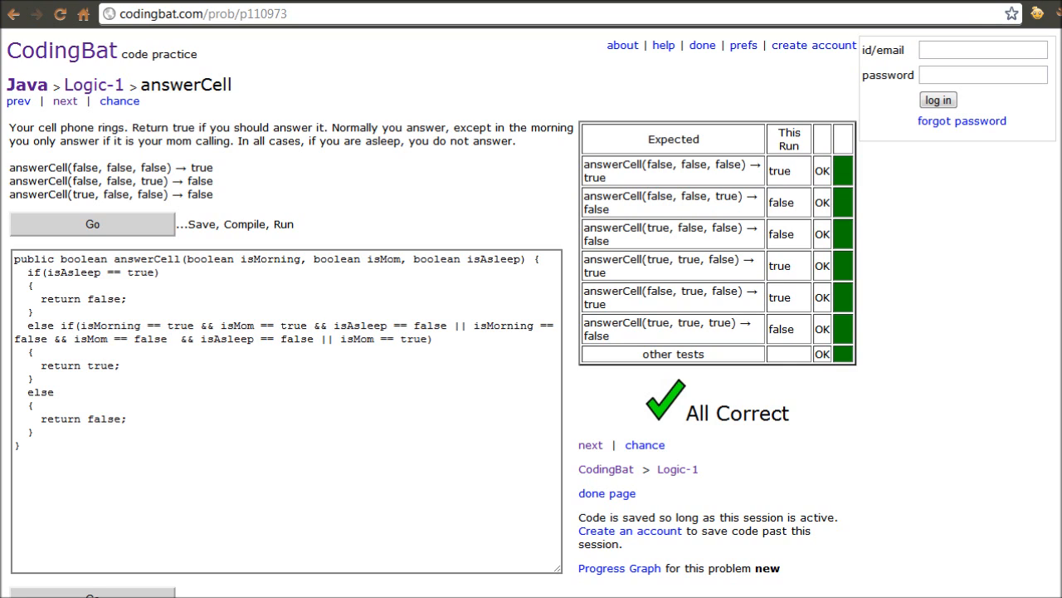
double_click(385, 259)
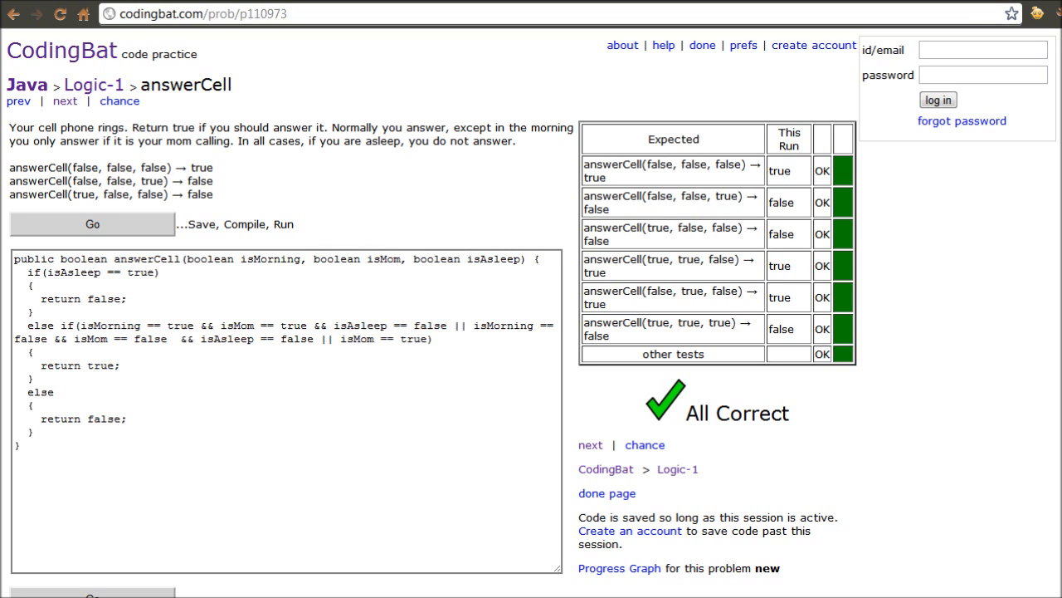
double_click(596, 178)
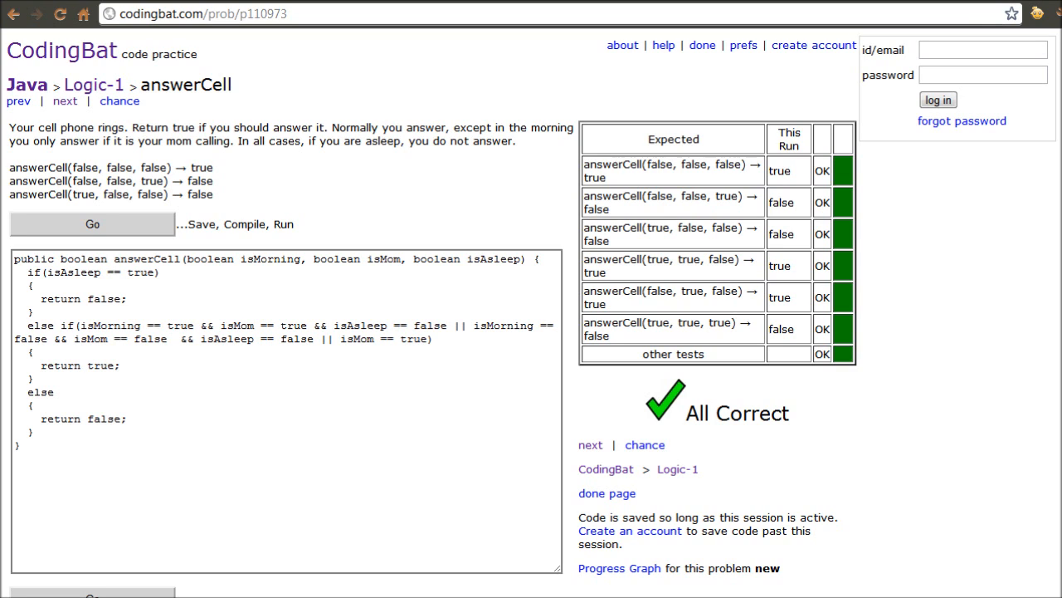
Switch the asleep branch to return true, run the failing tests, then restore false.
click(122, 298)
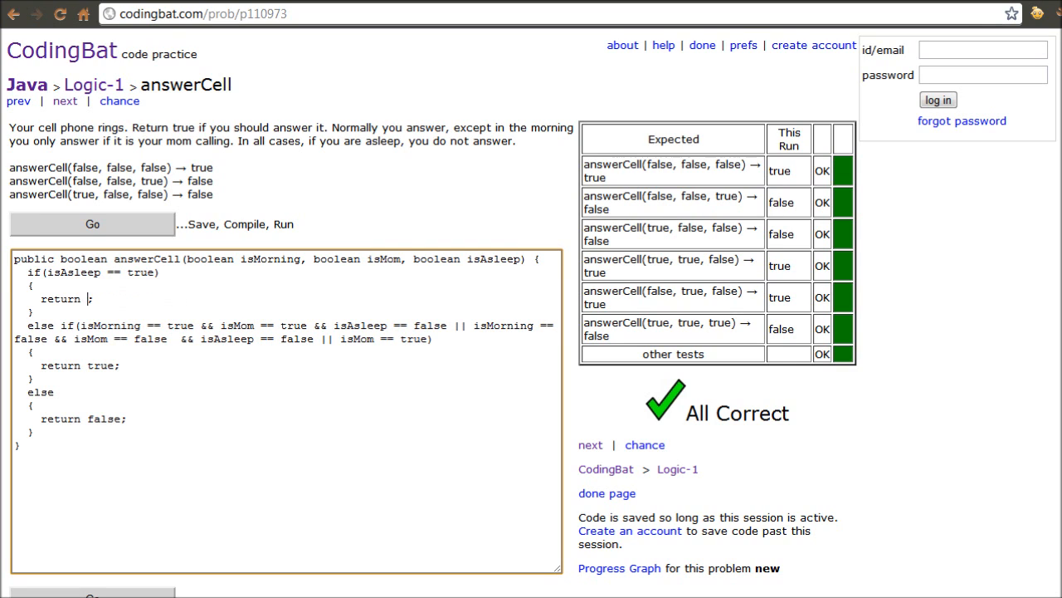
text(true)
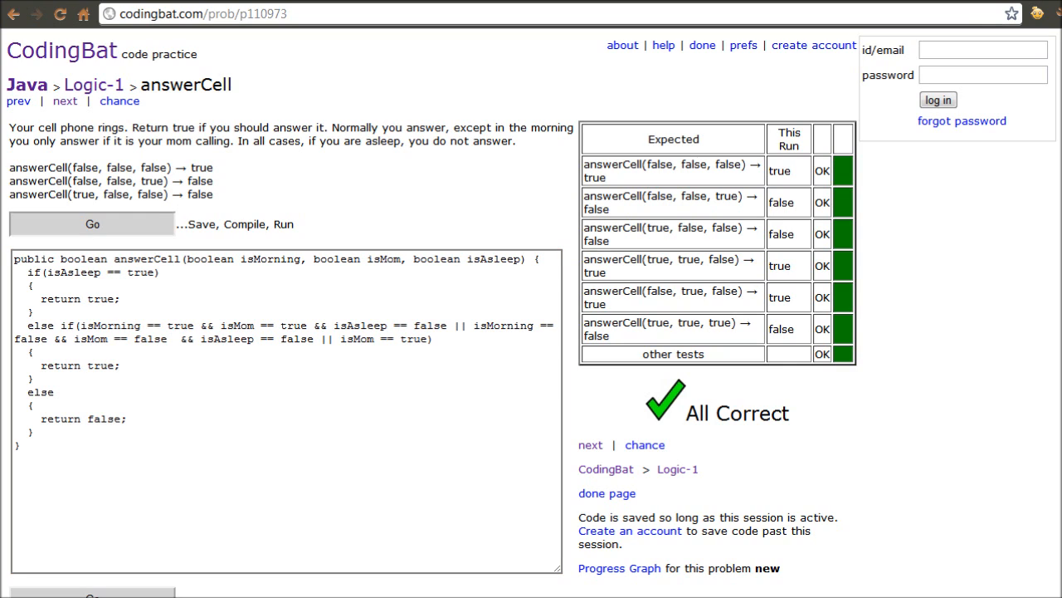
click(92, 224)
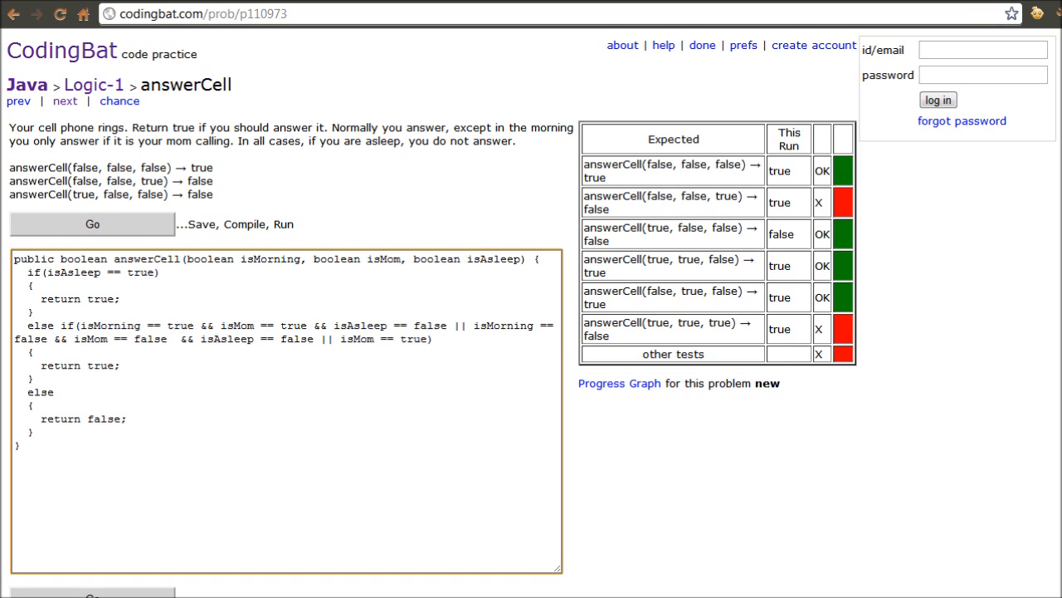
text(fal)
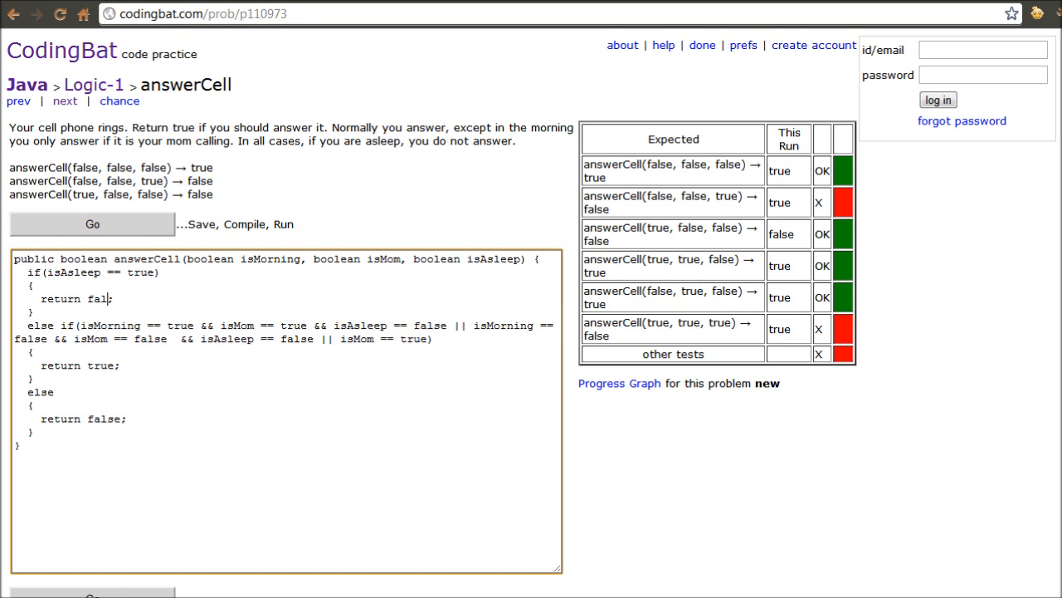
text(se)
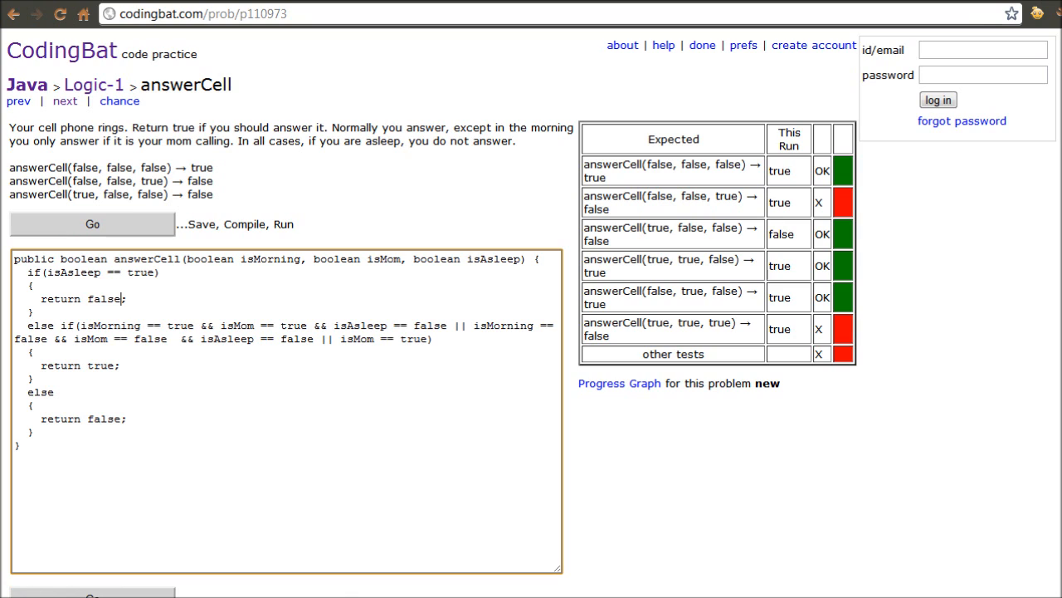
Run the restored answerCell solution again and scroll the results to see All Correct.
click(93, 224)
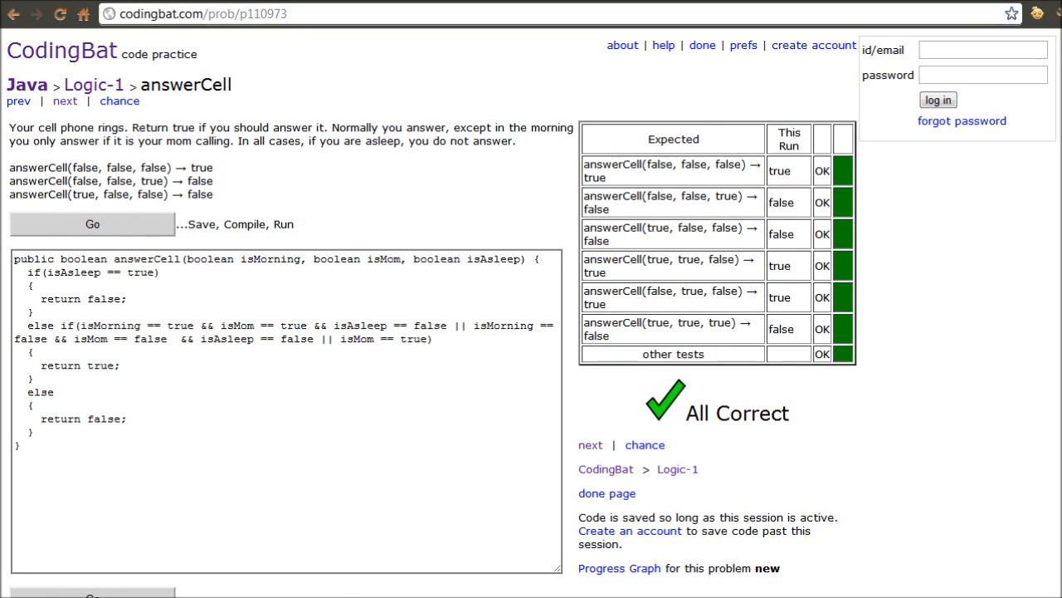
scroll(down, 3)
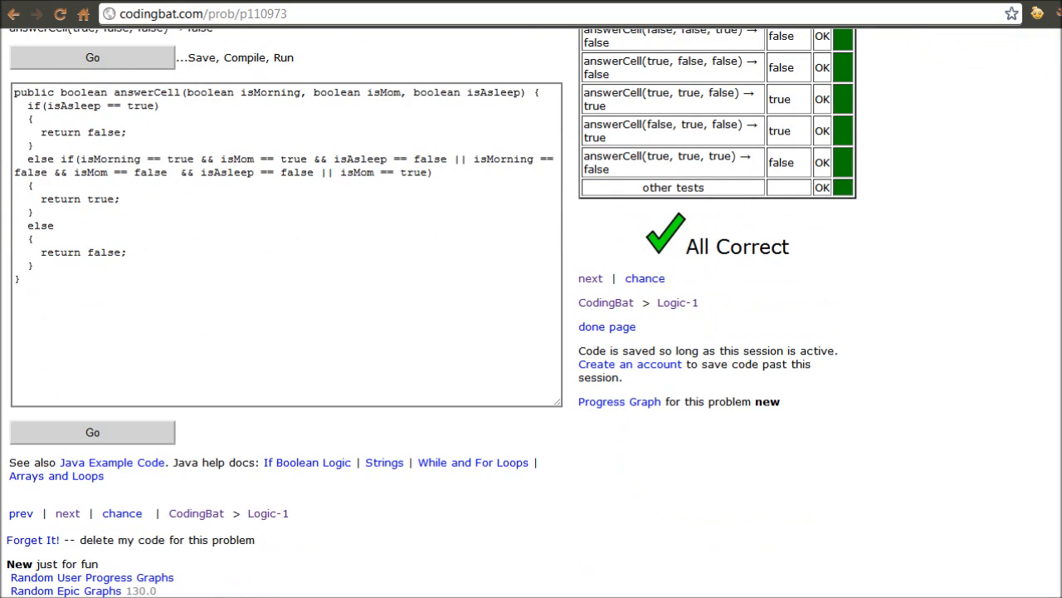
scroll(up, 3)
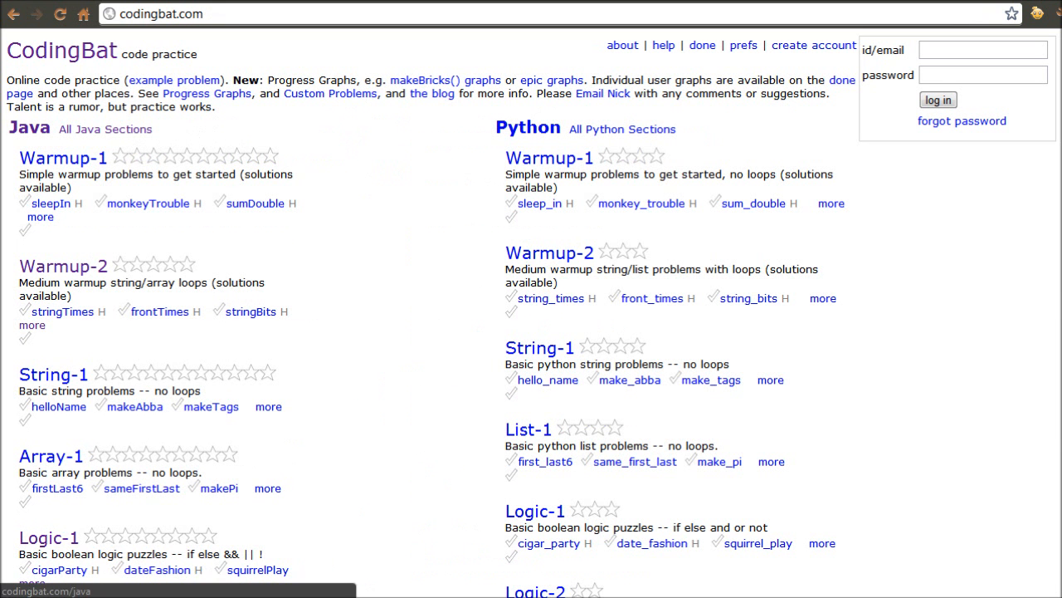
Go back to the Java sections page and scroll to find Logic-1's completion check.
click(104, 129)
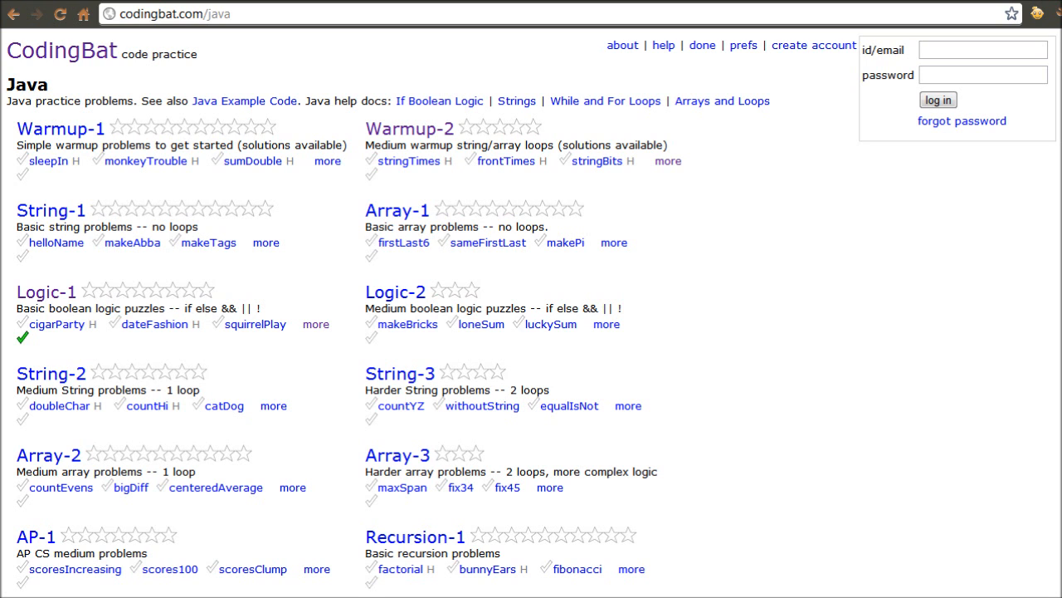
scroll(down, 3)
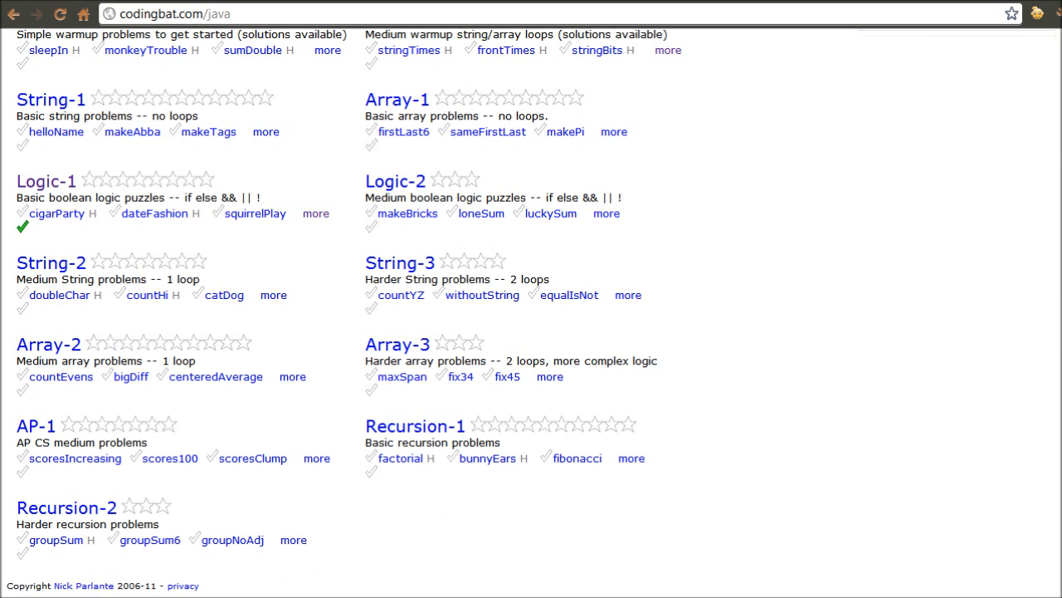
scroll(up, 3)
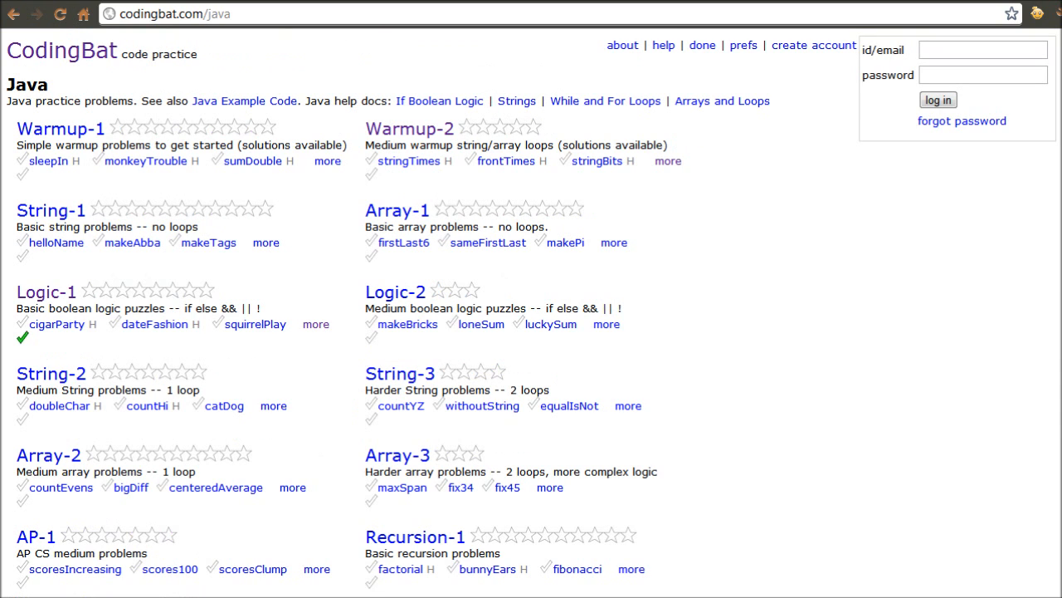